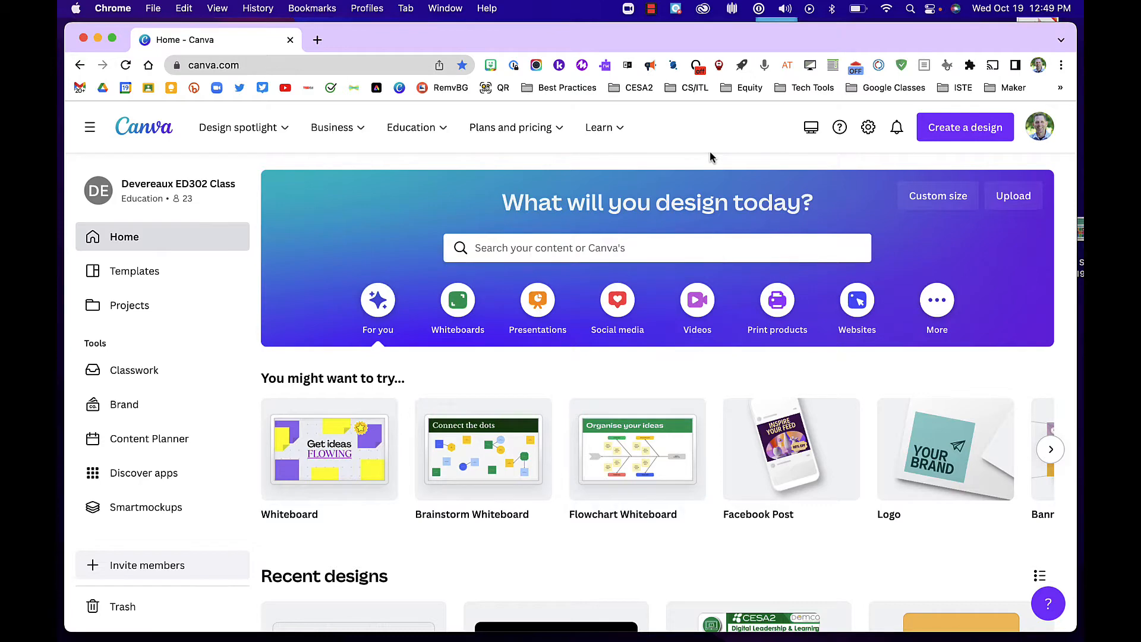
{"action": "mouse_move", "coordinate": [143, 127]}
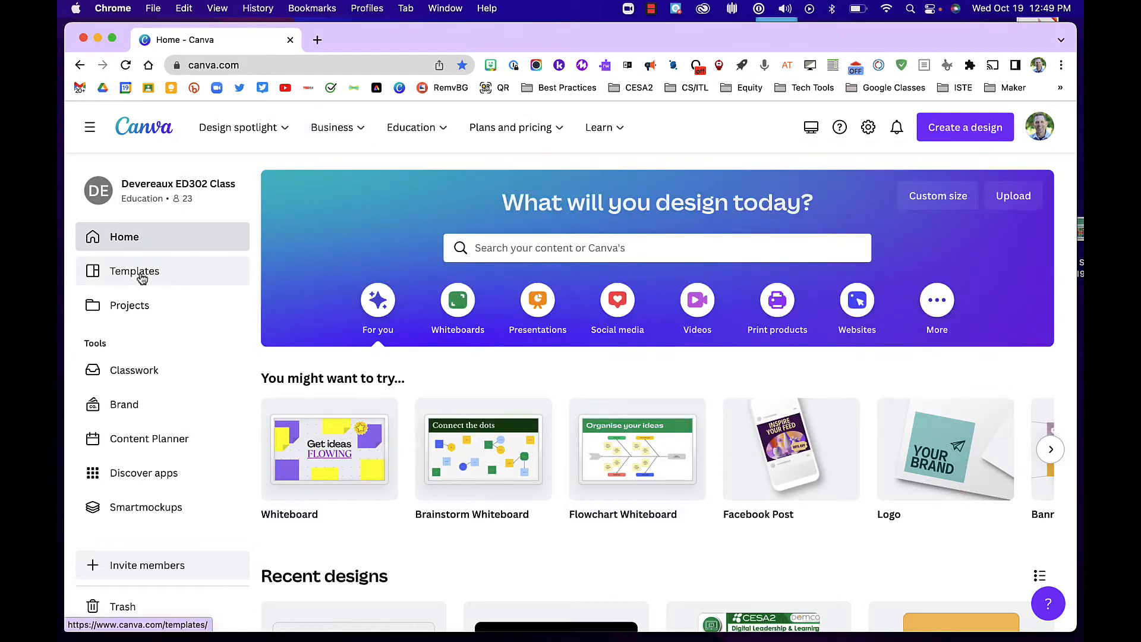
Step: Open the Templates gallery, expand Video, then expand the Education category instead
{"action": "left_click", "coordinate": [134, 271]}
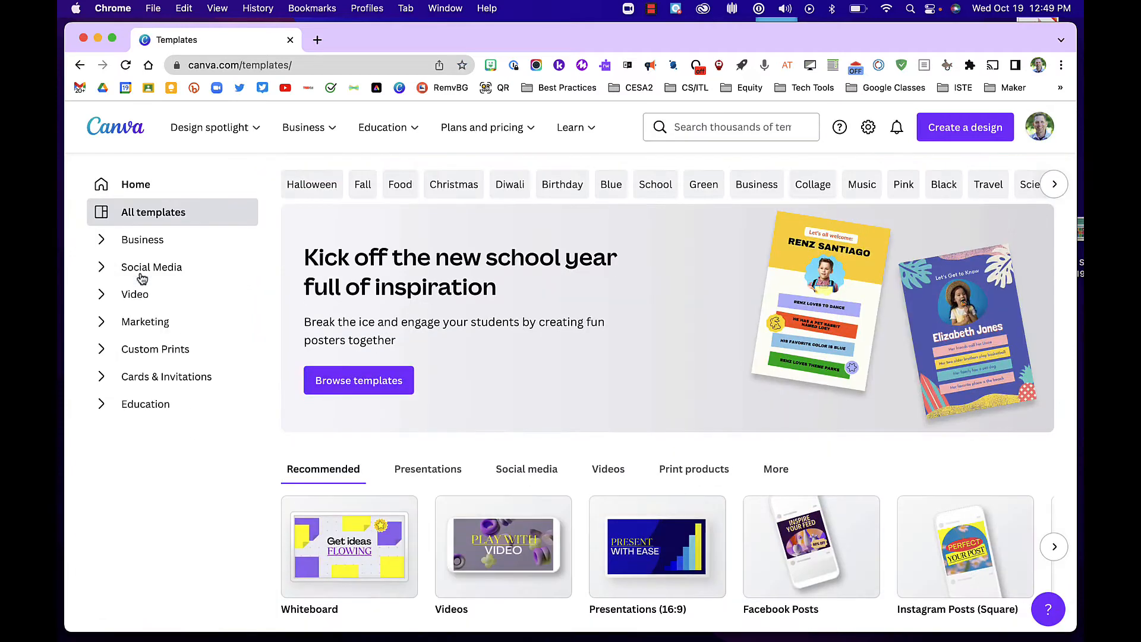
{"action": "left_click", "coordinate": [135, 295]}
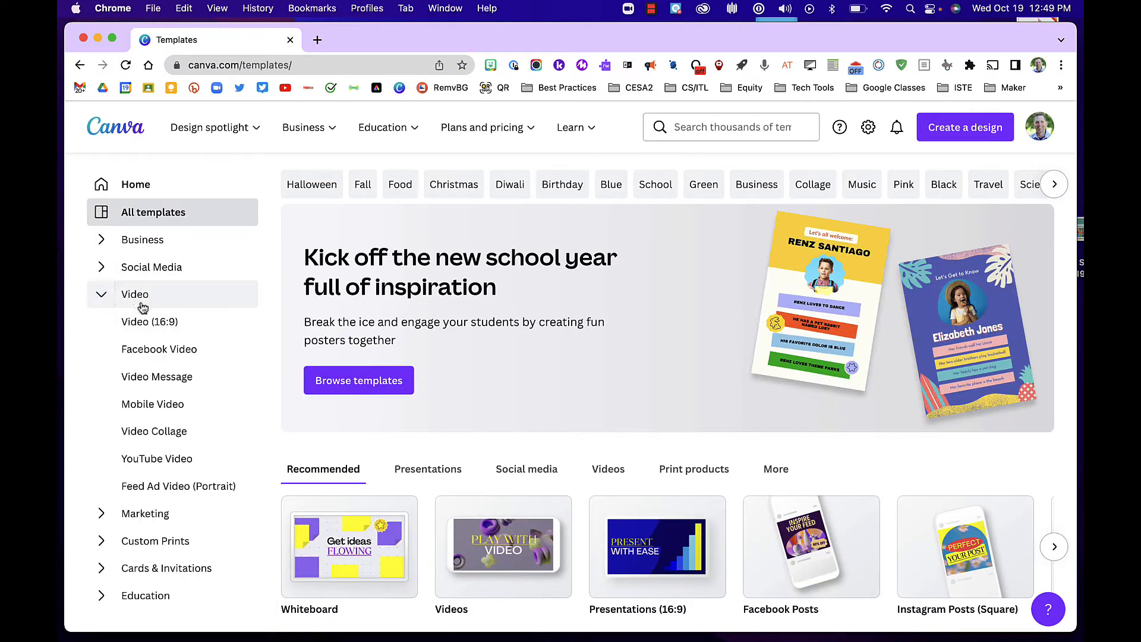
{"action": "mouse_move", "coordinate": [153, 404]}
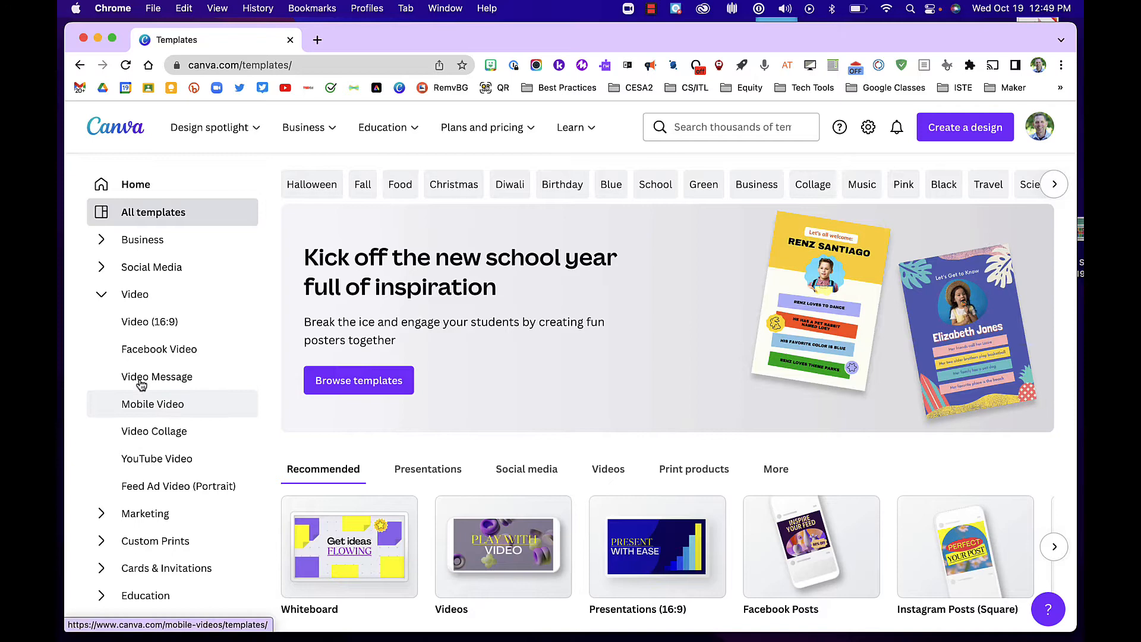
{"action": "left_click", "coordinate": [101, 295]}
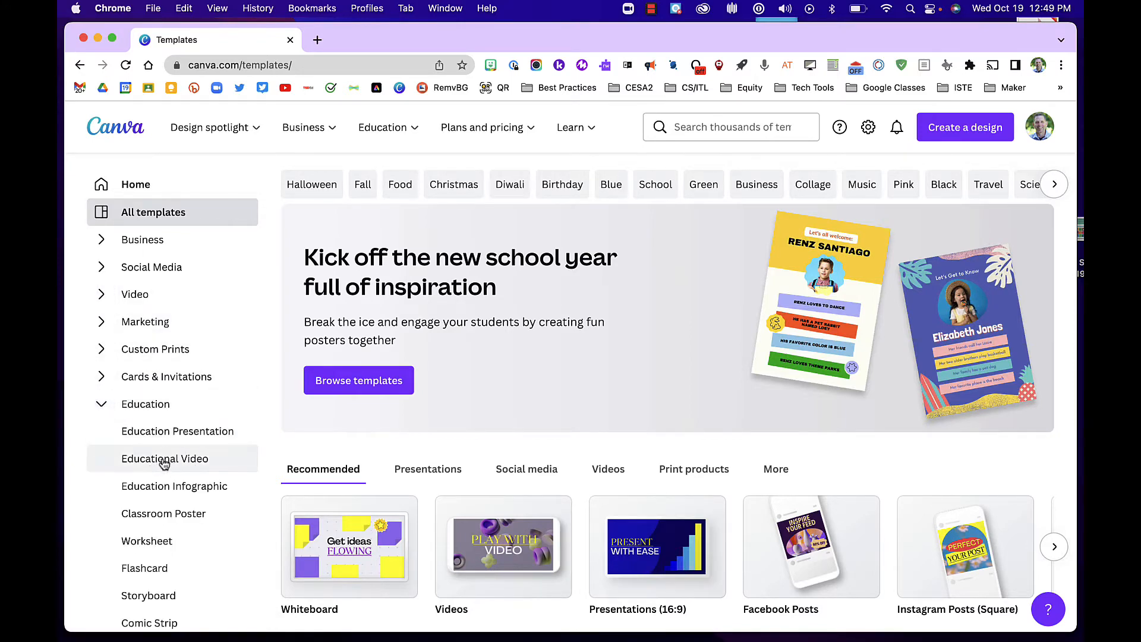
Step: Scroll through the 449 templates listed under Education's Educational Video category
{"action": "left_click", "coordinate": [164, 458]}
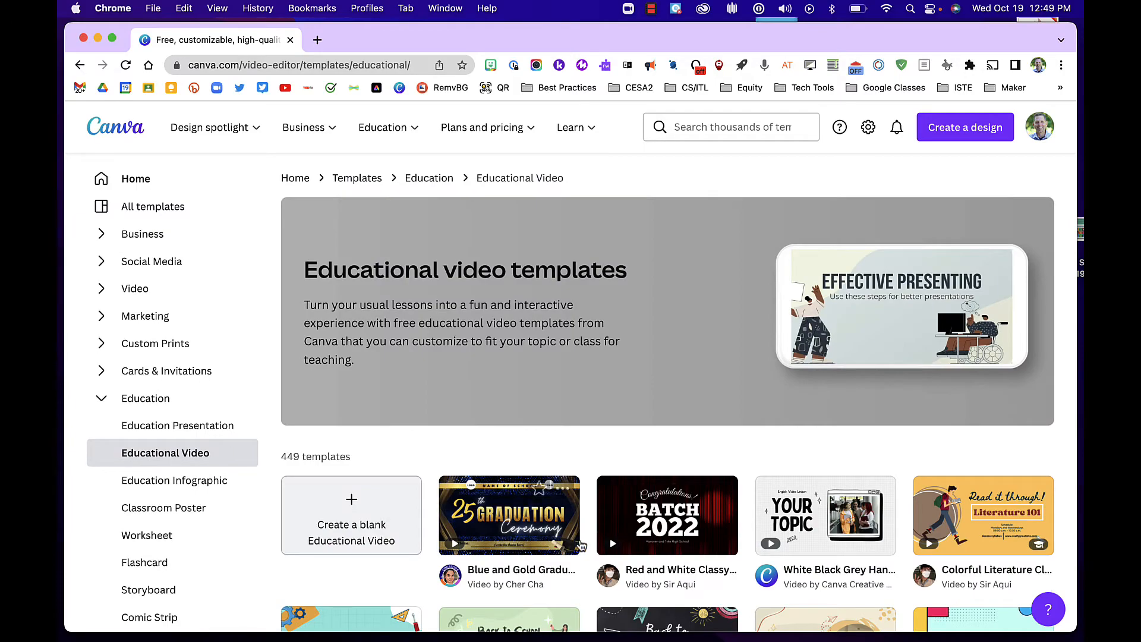
{"action": "scroll", "scroll_direction": "down", "scroll_amount": 3}
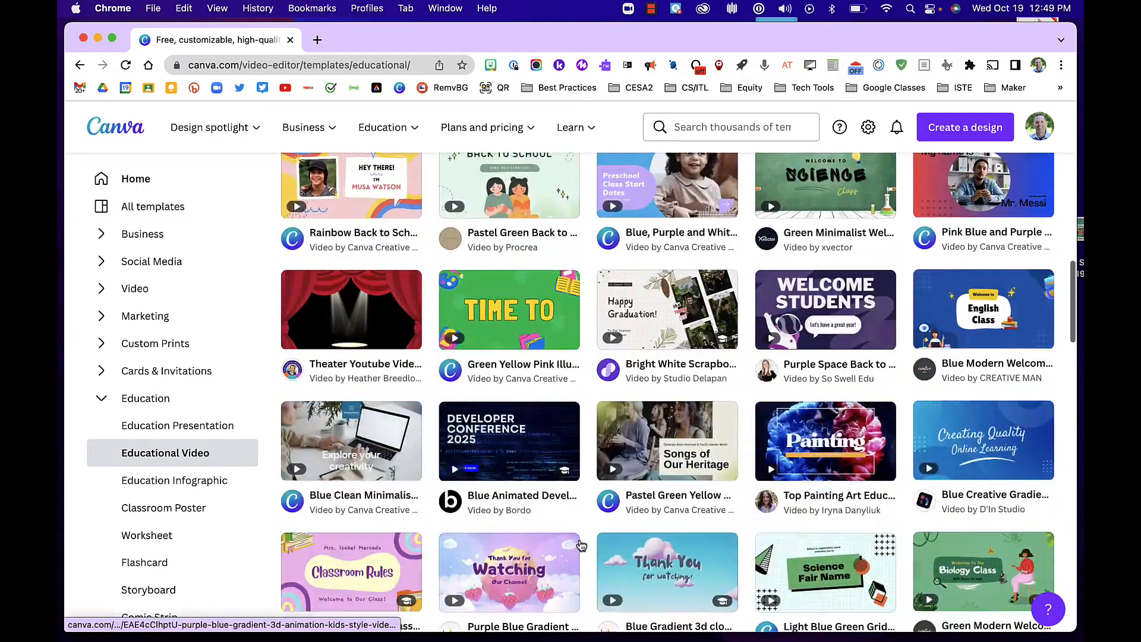
{"action": "scroll", "scroll_direction": "down", "scroll_amount": 3}
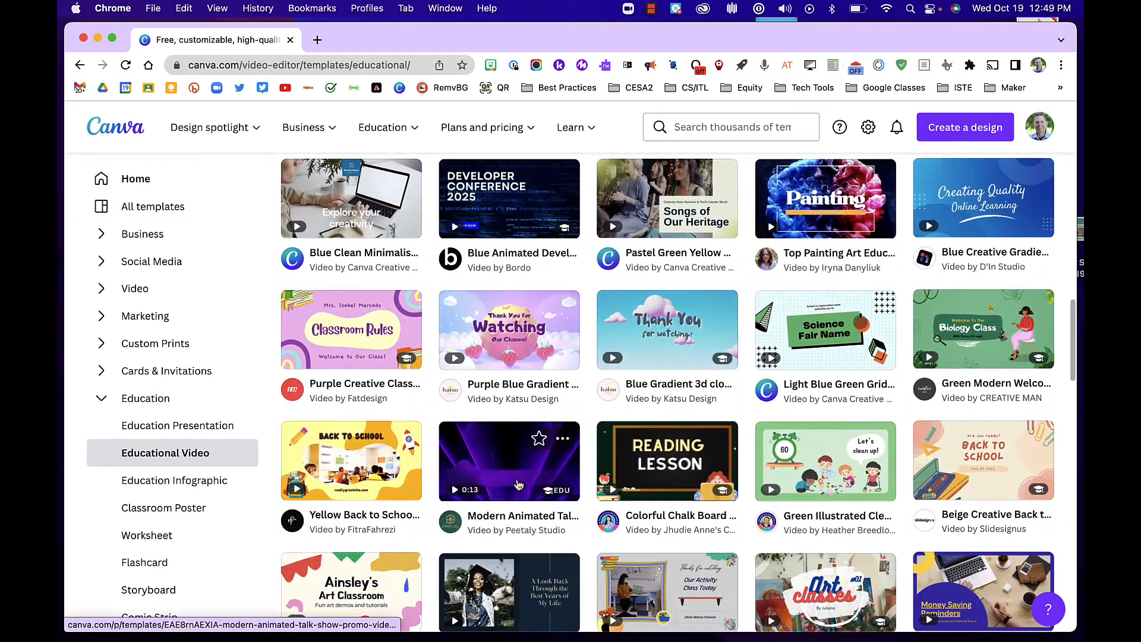
{"action": "scroll", "scroll_direction": "down", "scroll_amount": 3}
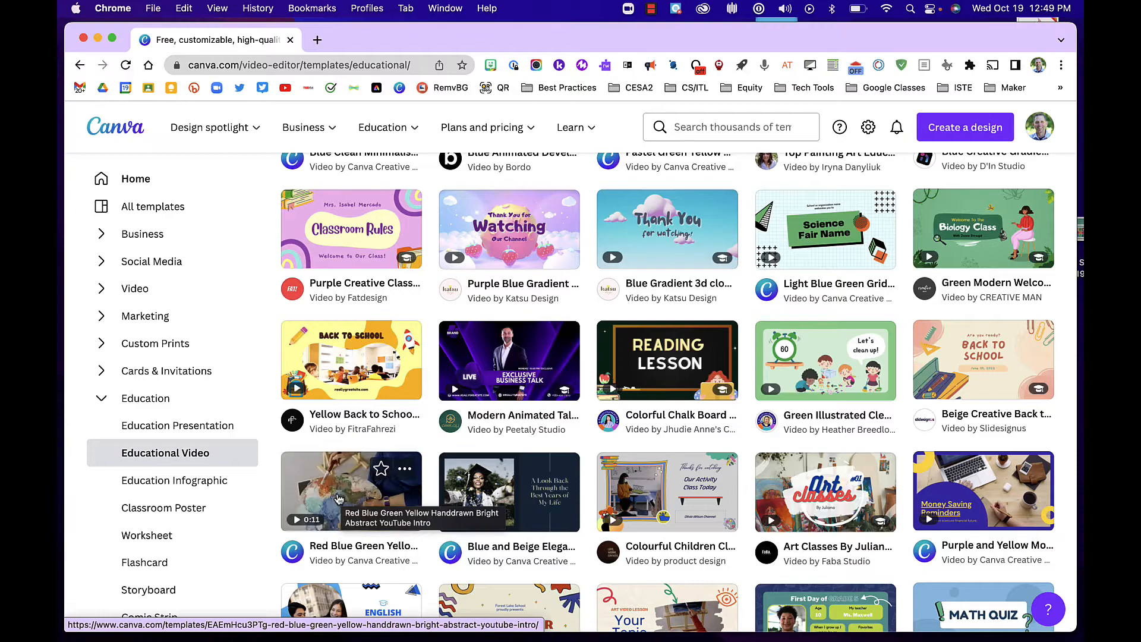
{"action": "scroll", "scroll_direction": "down", "scroll_amount": 3}
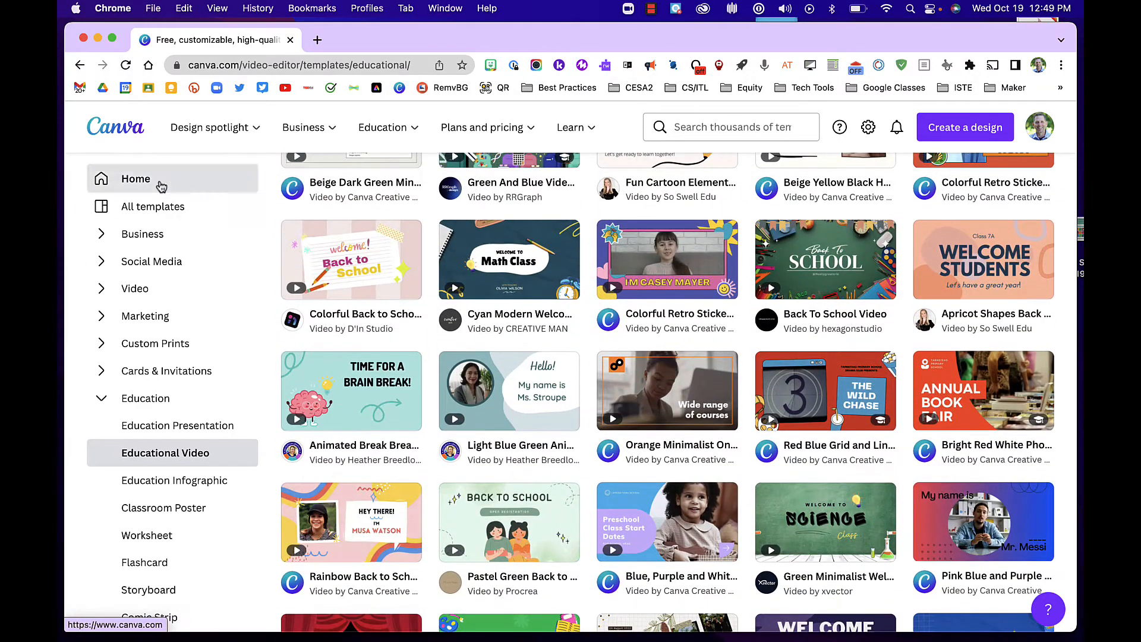
Step: Preview the White Black Grey Hand Drawn Lines Explainer template from Projects' Starred folder
{"action": "left_click", "coordinate": [136, 179]}
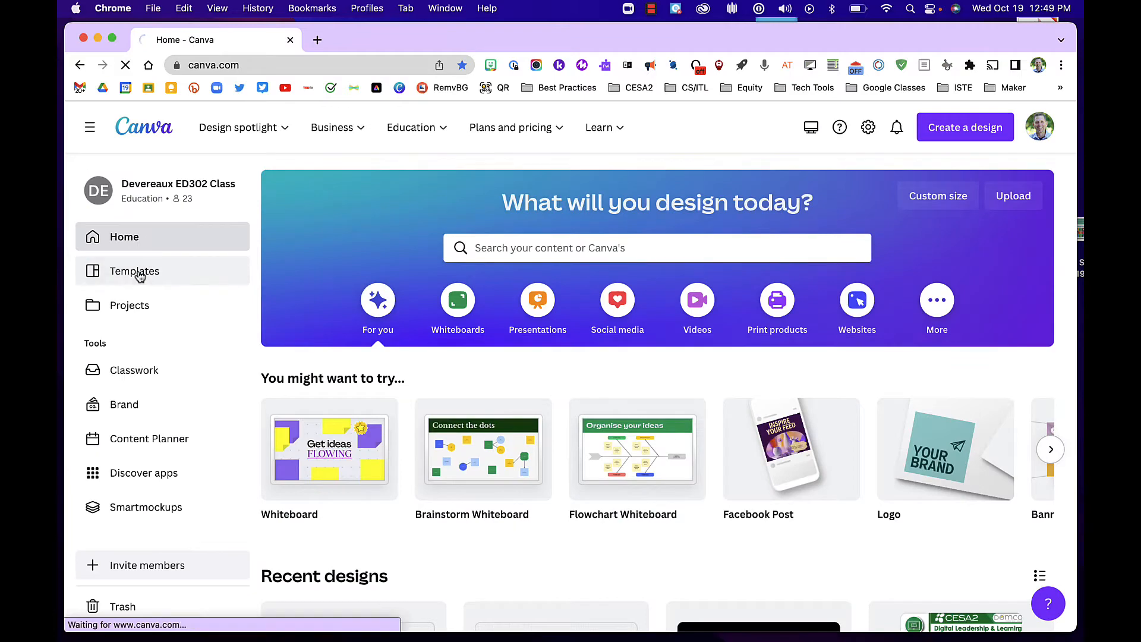
{"action": "left_click", "coordinate": [133, 271]}
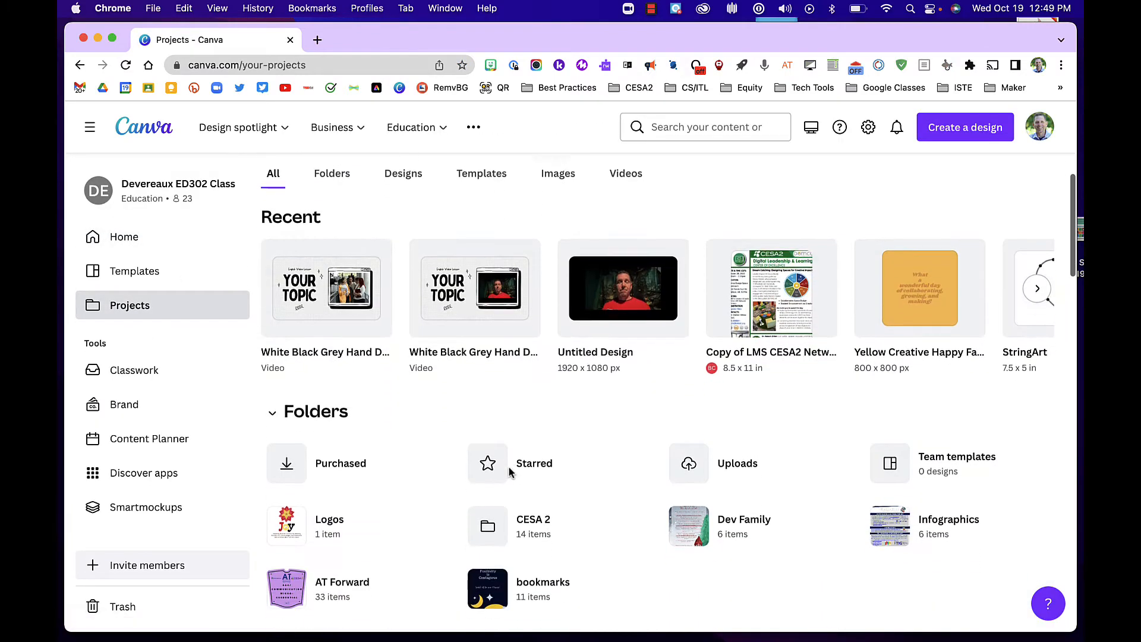
{"action": "left_click", "coordinate": [534, 463]}
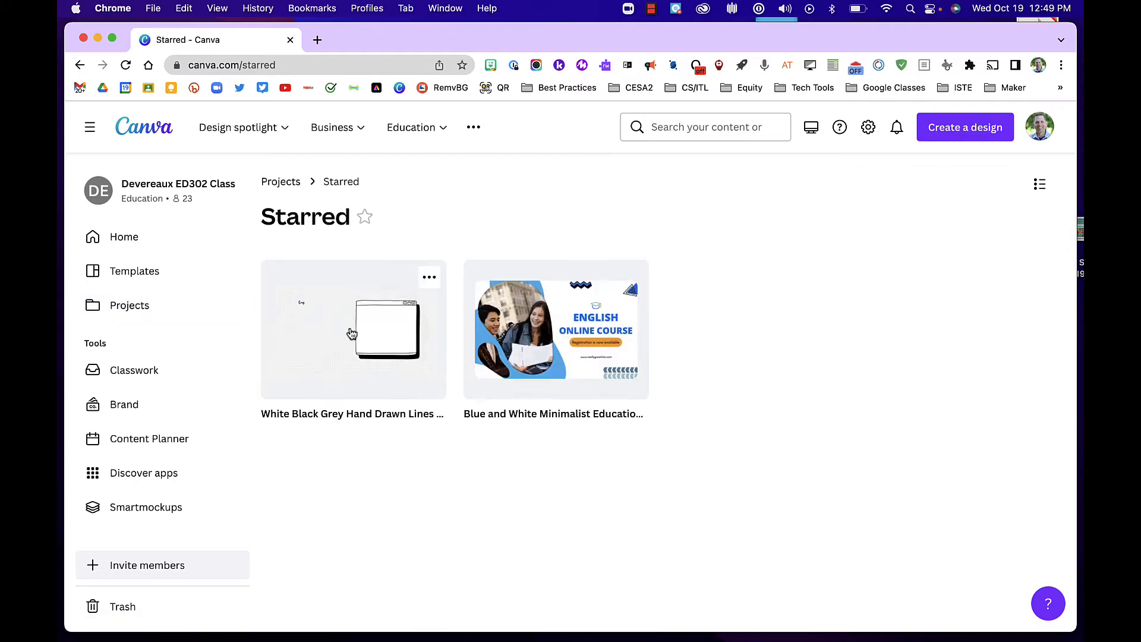
{"action": "left_click", "coordinate": [353, 328]}
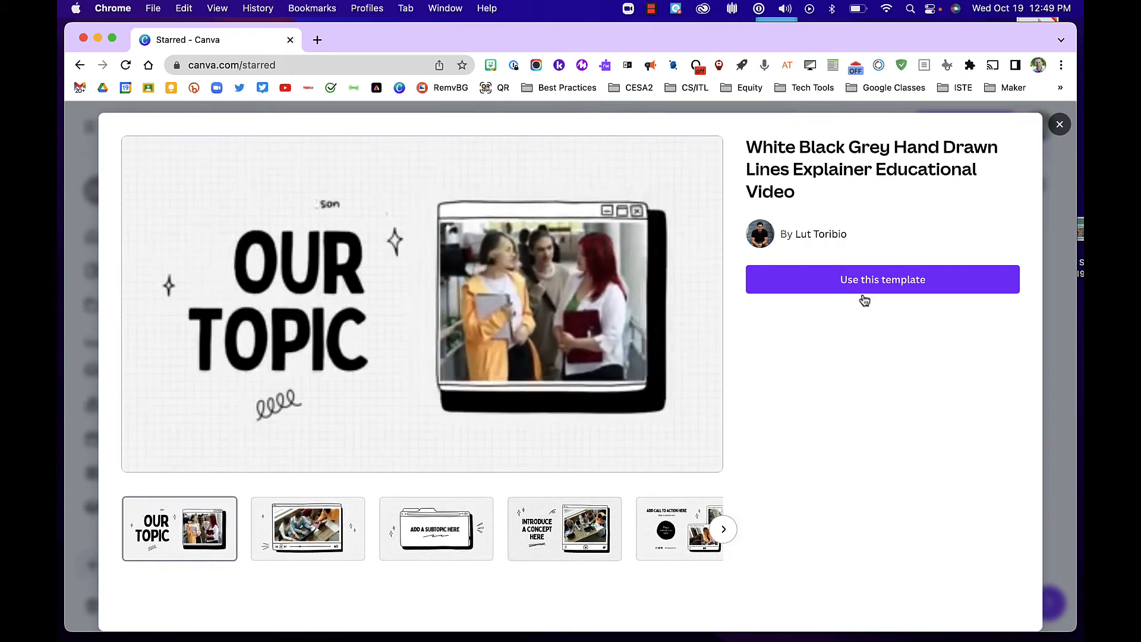
Step: Open the hand-drawn lines template as a six-page editable video and show text options
{"action": "left_click", "coordinate": [882, 279]}
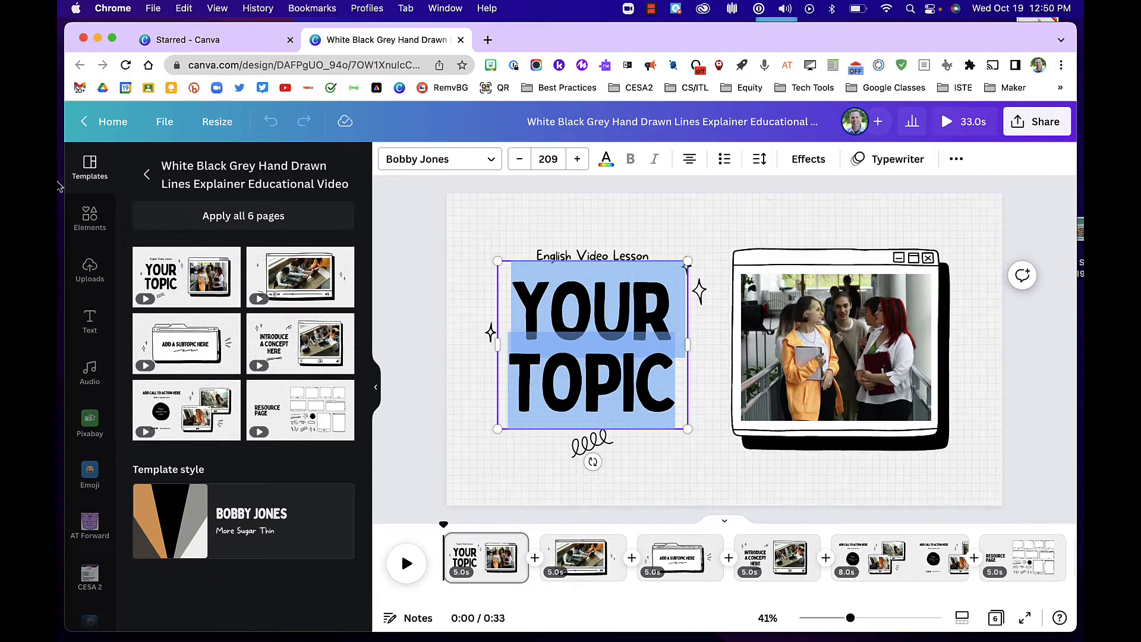
{"action": "left_click", "coordinate": [90, 319]}
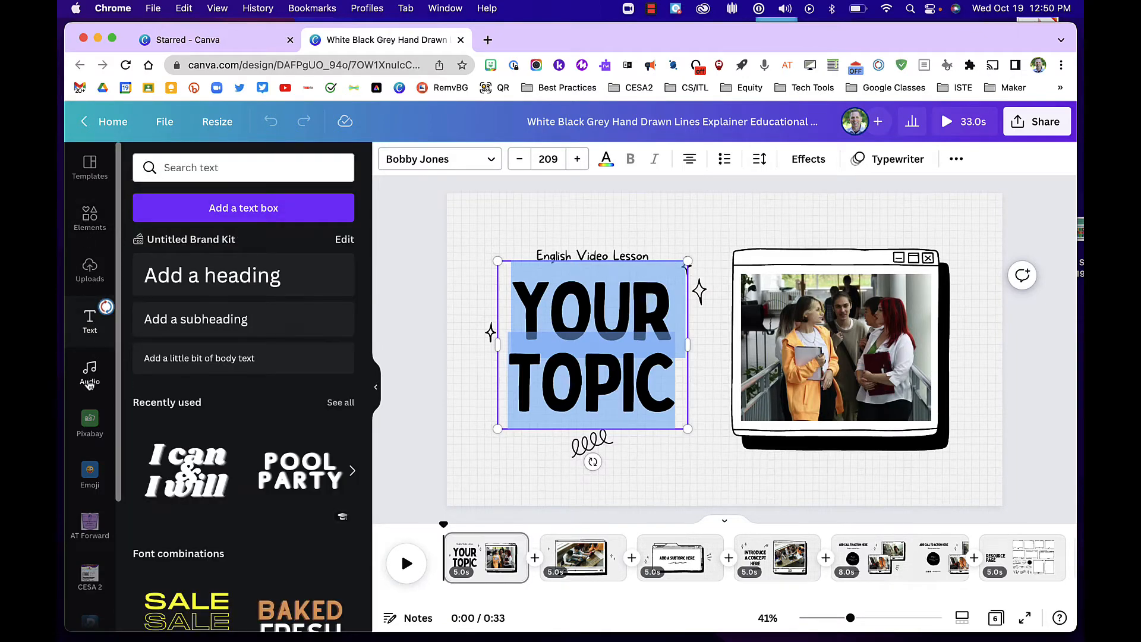
Step: Search the audio library for 'Upbeat instrumental' to find the No Stone Unturned track
{"action": "left_click", "coordinate": [90, 370]}
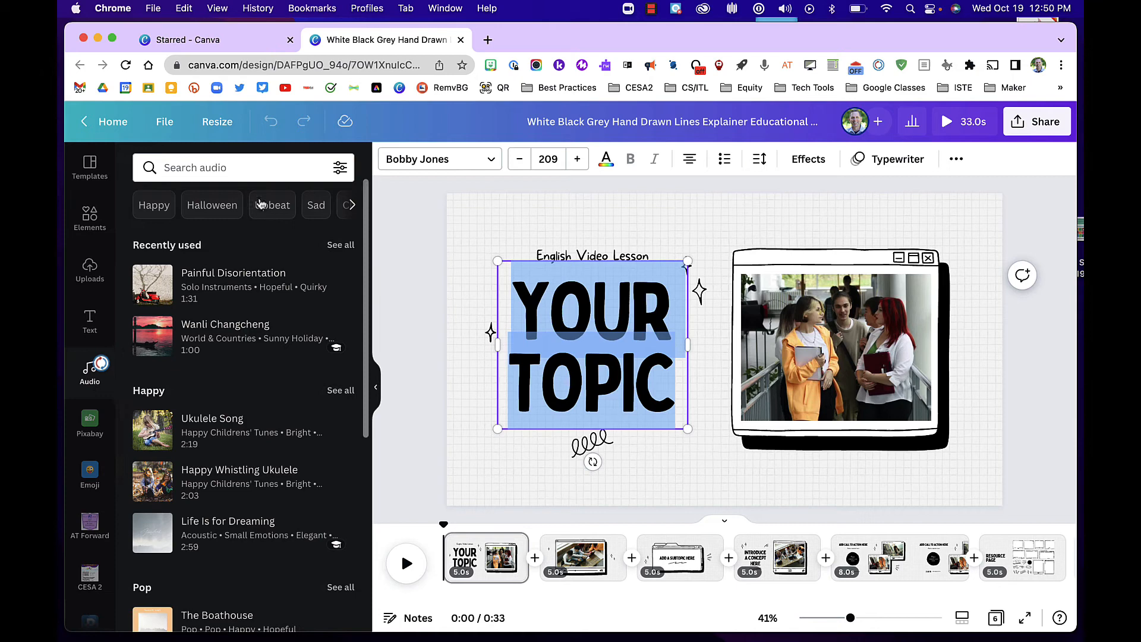
{"action": "type", "text": "Upbeat instrumental"}
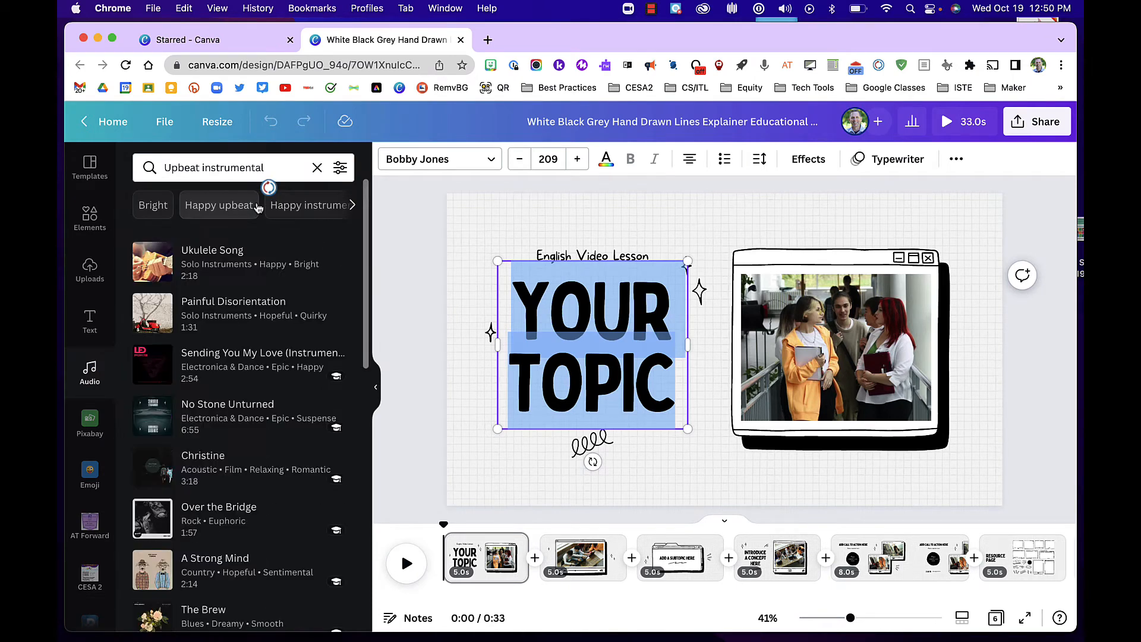
{"action": "mouse_move", "coordinate": [215, 315]}
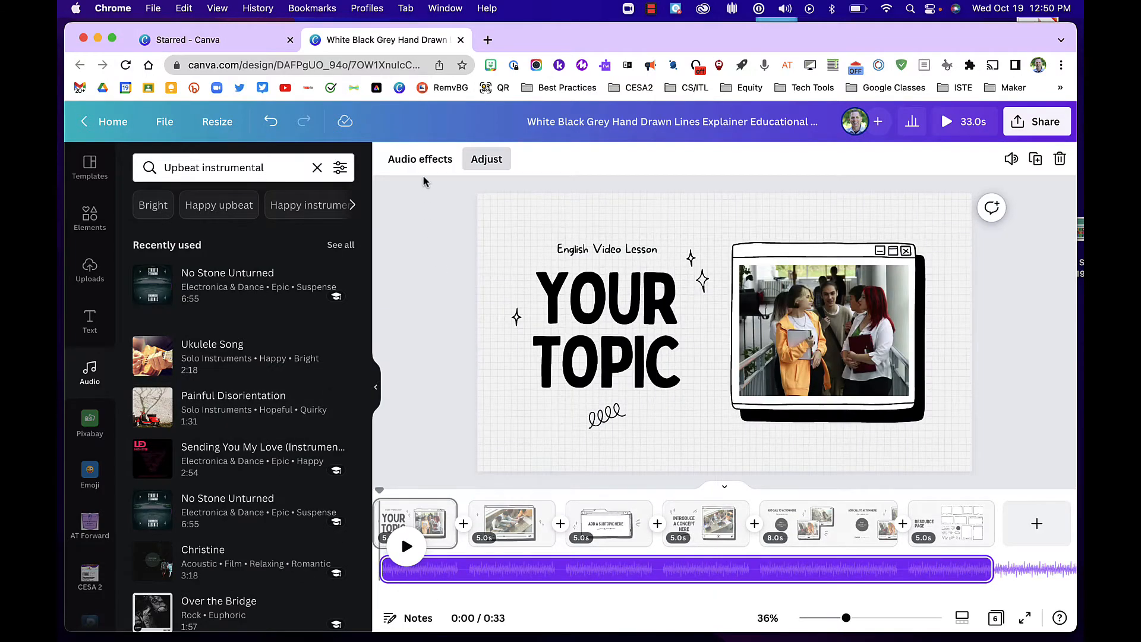
Step: Give the No Stone Unturned track a 2.6s fade-in and 3.2s fade-out
{"action": "left_click", "coordinate": [420, 159]}
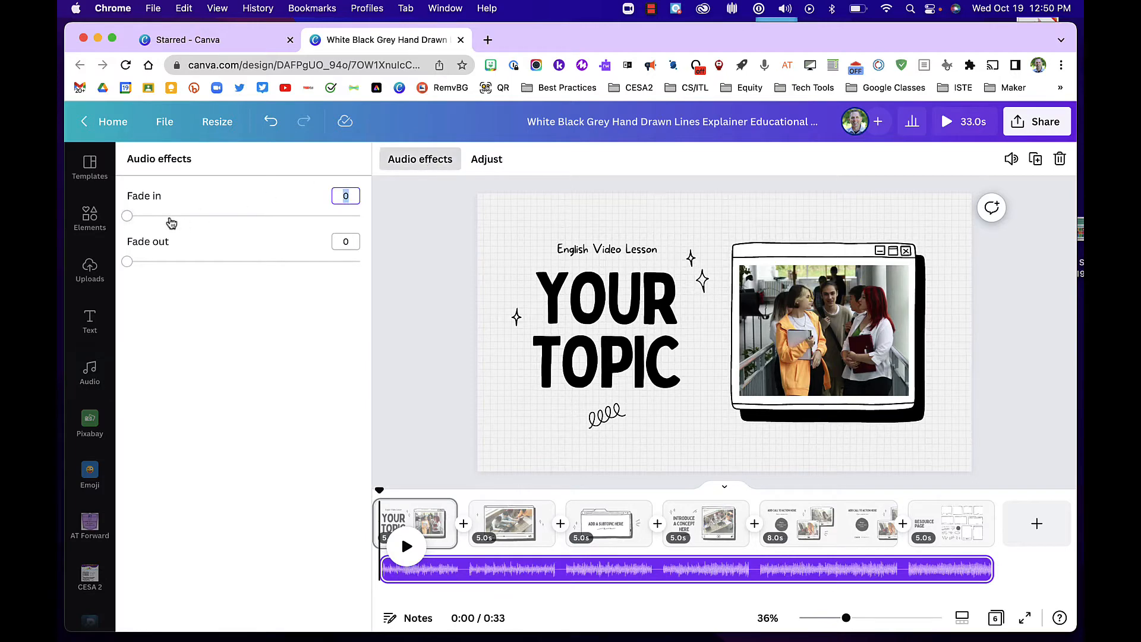
{"action": "left_click_drag", "start_coordinate": [127, 215], "coordinate": [247, 215]}
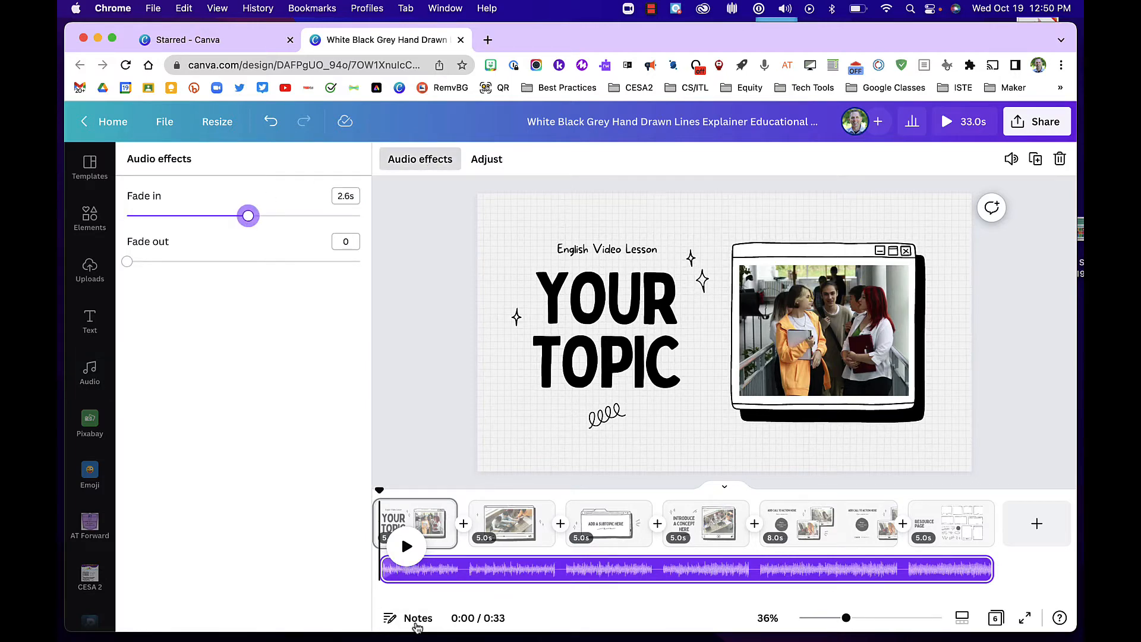
{"action": "left_click_drag", "start_coordinate": [126, 261], "coordinate": [145, 261]}
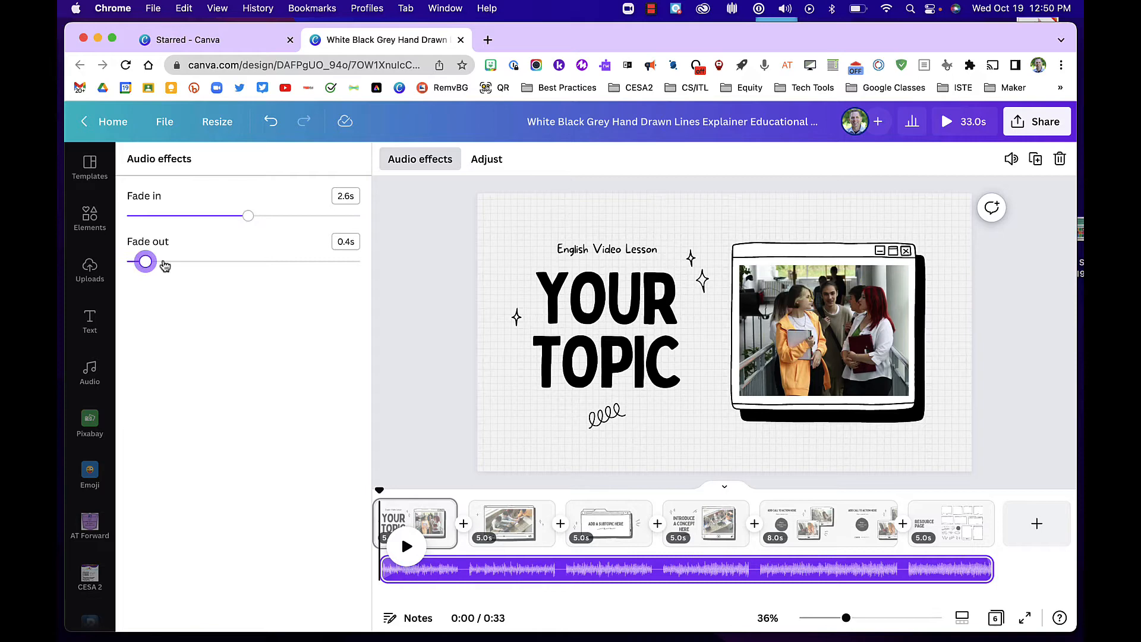
{"action": "left_click_drag", "start_coordinate": [145, 262], "coordinate": [276, 261]}
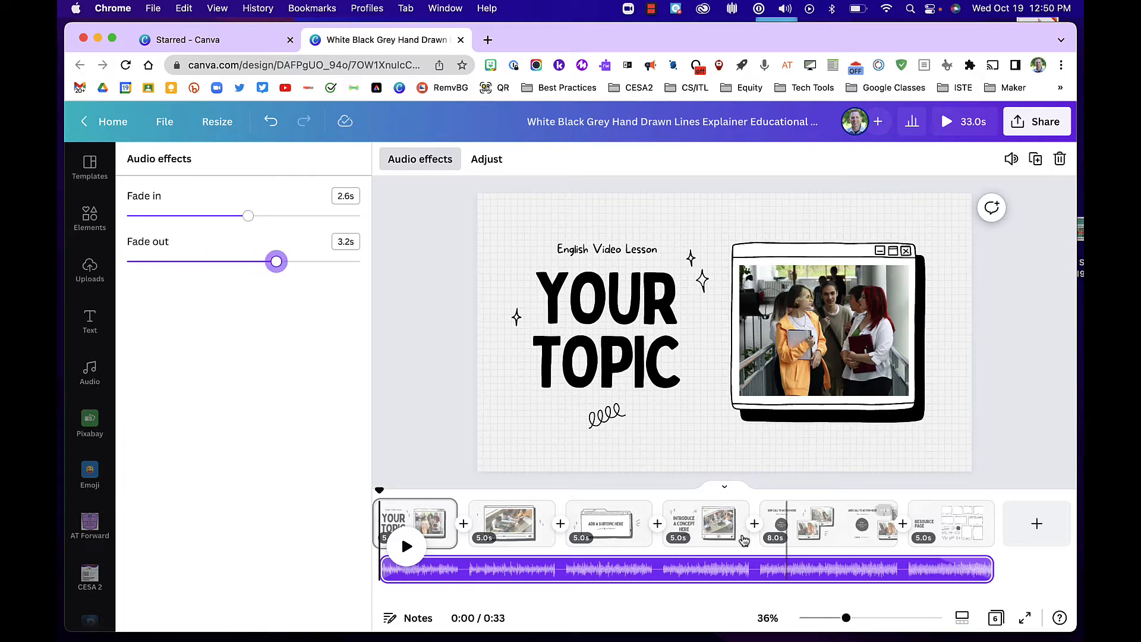
{"action": "mouse_move", "coordinate": [304, 150]}
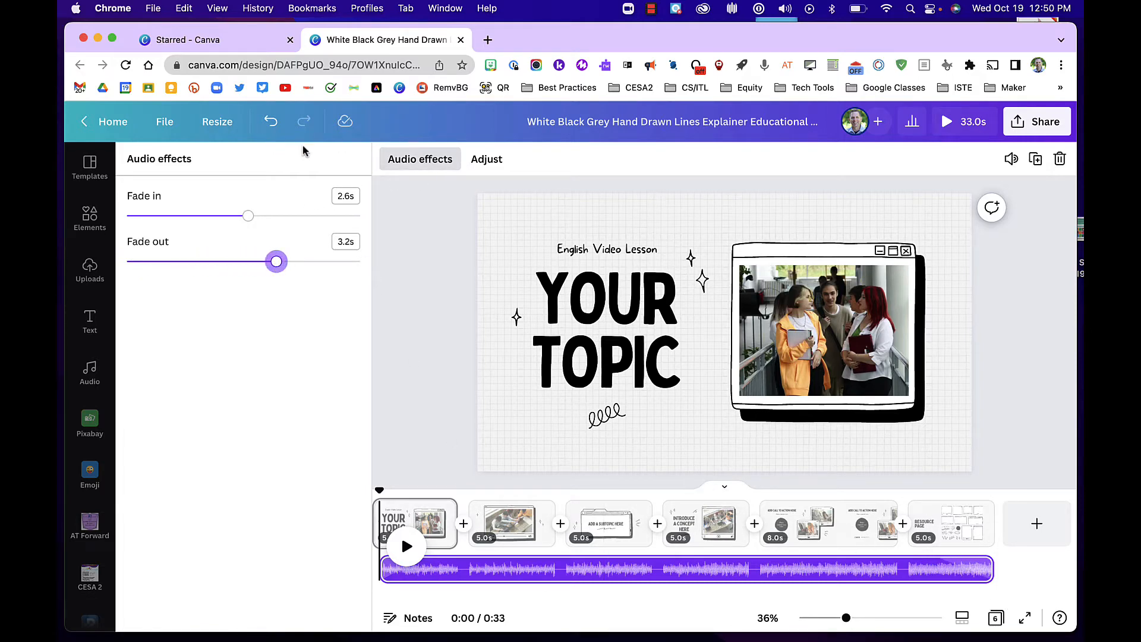
{"action": "left_click", "coordinate": [89, 373]}
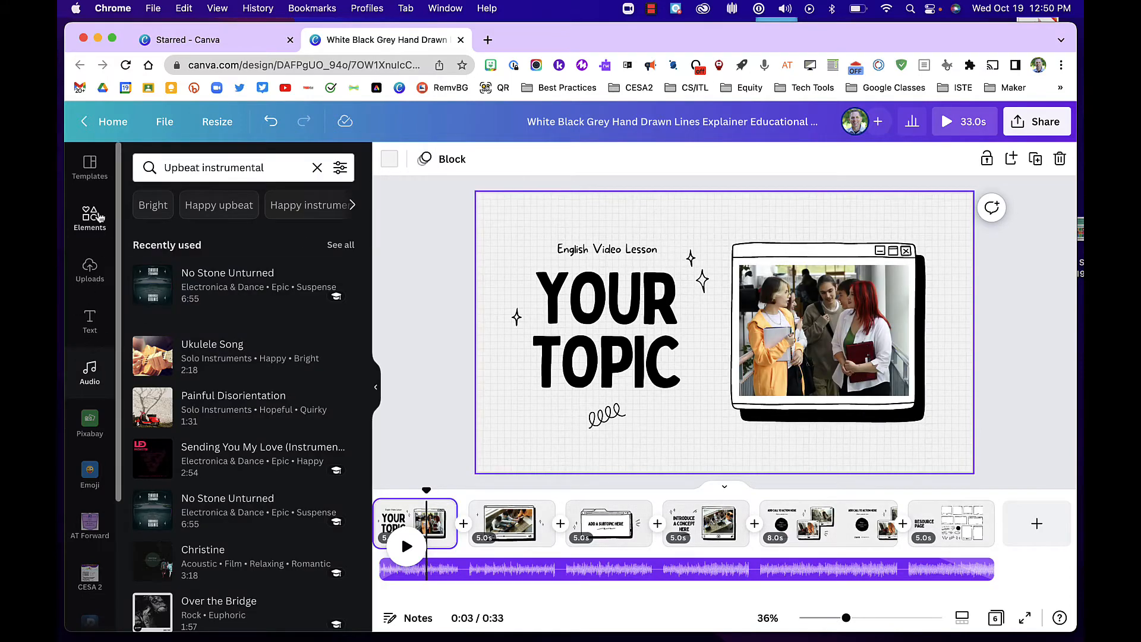
Step: Add the hand-drawn open-book graphic to slide 1 and show its free-element info
{"action": "left_click", "coordinate": [89, 216]}
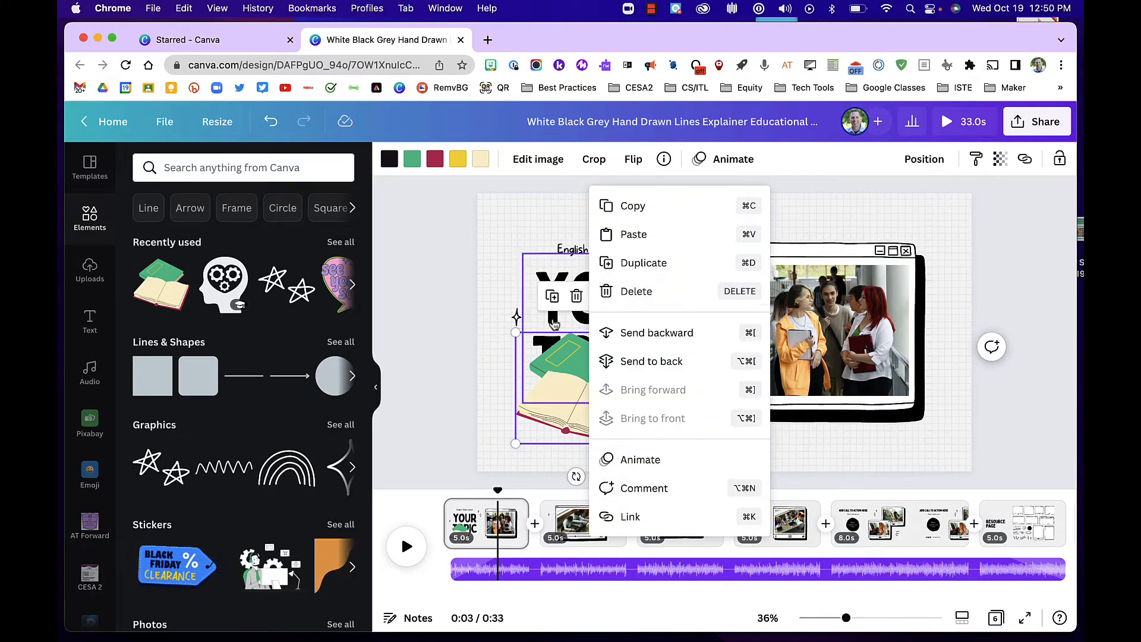
{"action": "left_click", "coordinate": [664, 158]}
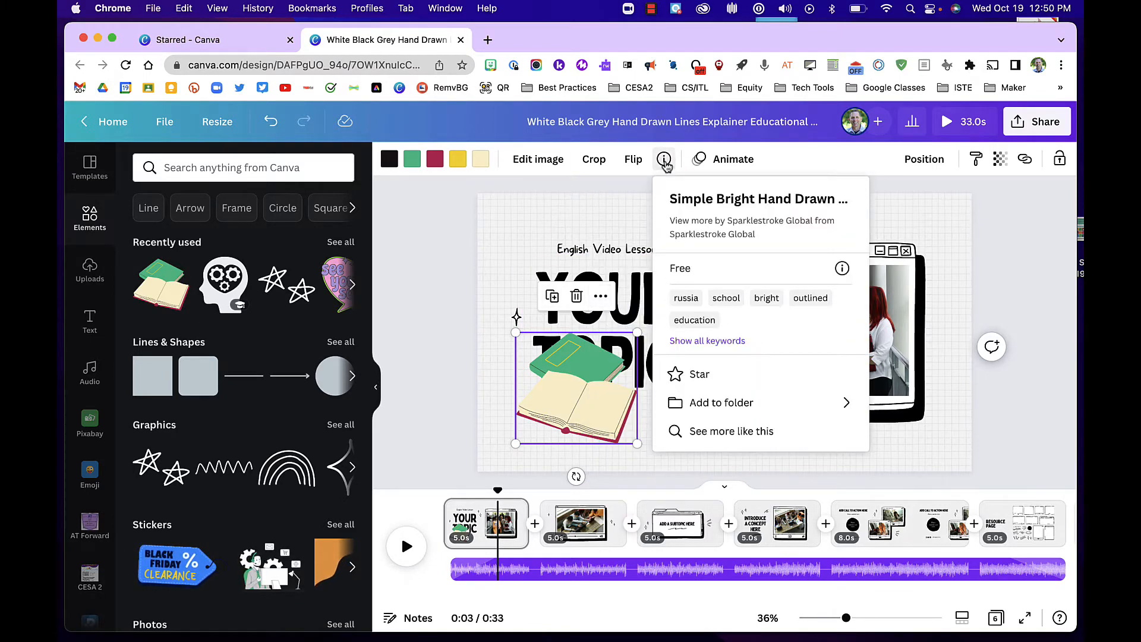
{"action": "mouse_move", "coordinate": [734, 444]}
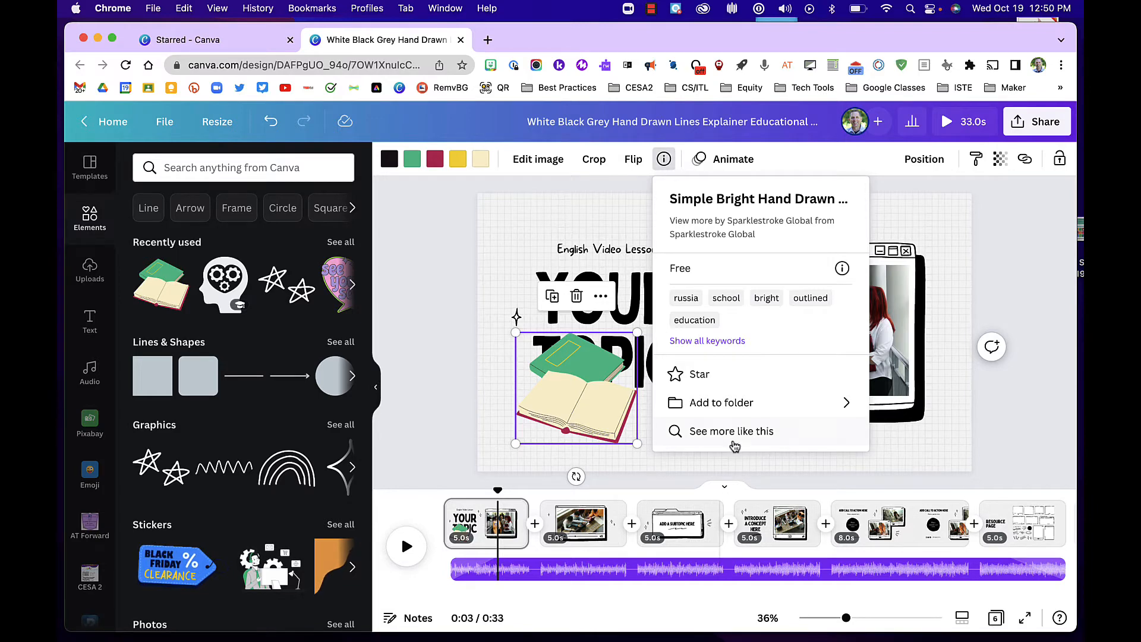
Step: Add a desk-with-laptop illustration from graphics similar to the book to slide 1
{"action": "left_click", "coordinate": [731, 431]}
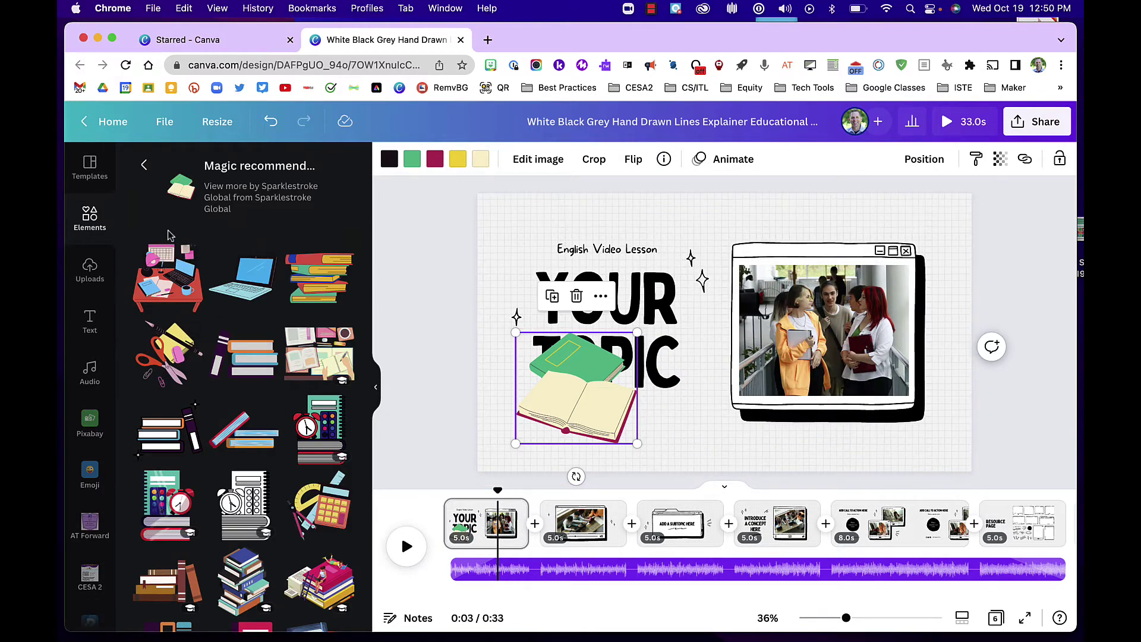
{"action": "left_click", "coordinate": [167, 277]}
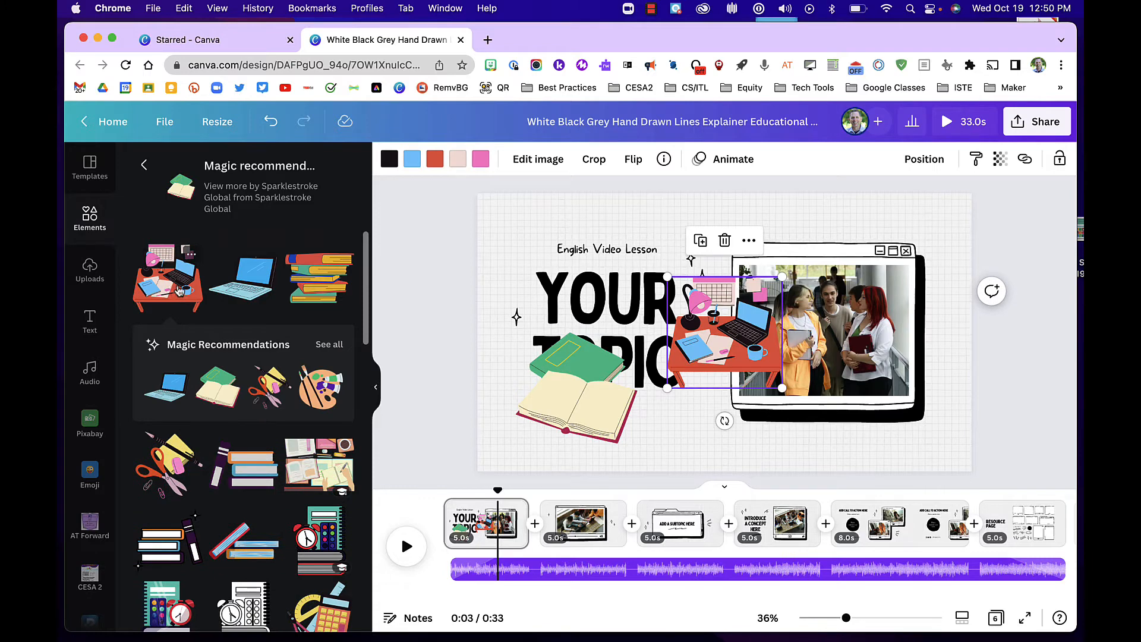
{"action": "mouse_move", "coordinate": [317, 358]}
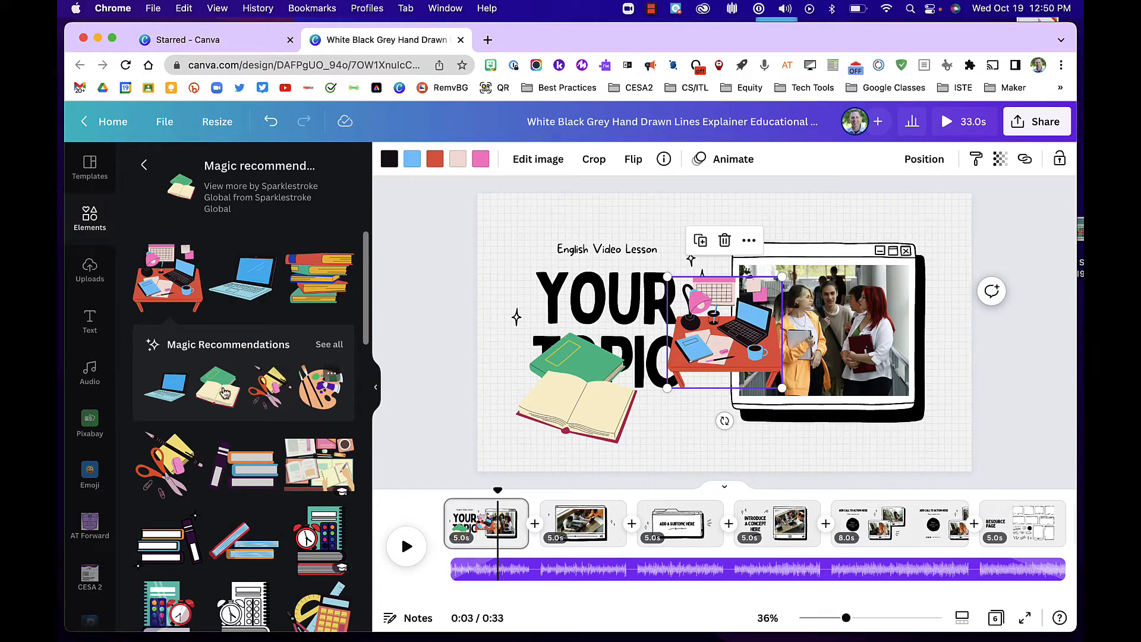
{"action": "mouse_move", "coordinate": [175, 280]}
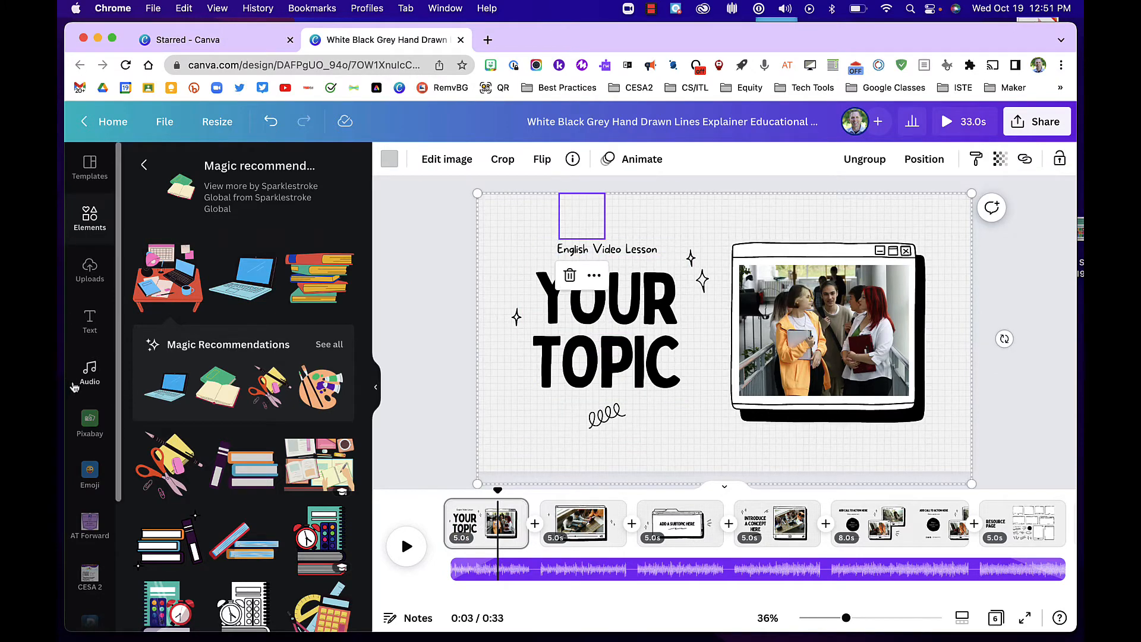
Step: Record a 6.7-second camera clip into slide 1's window frame, then move to page 2
{"action": "left_click", "coordinate": [88, 270]}
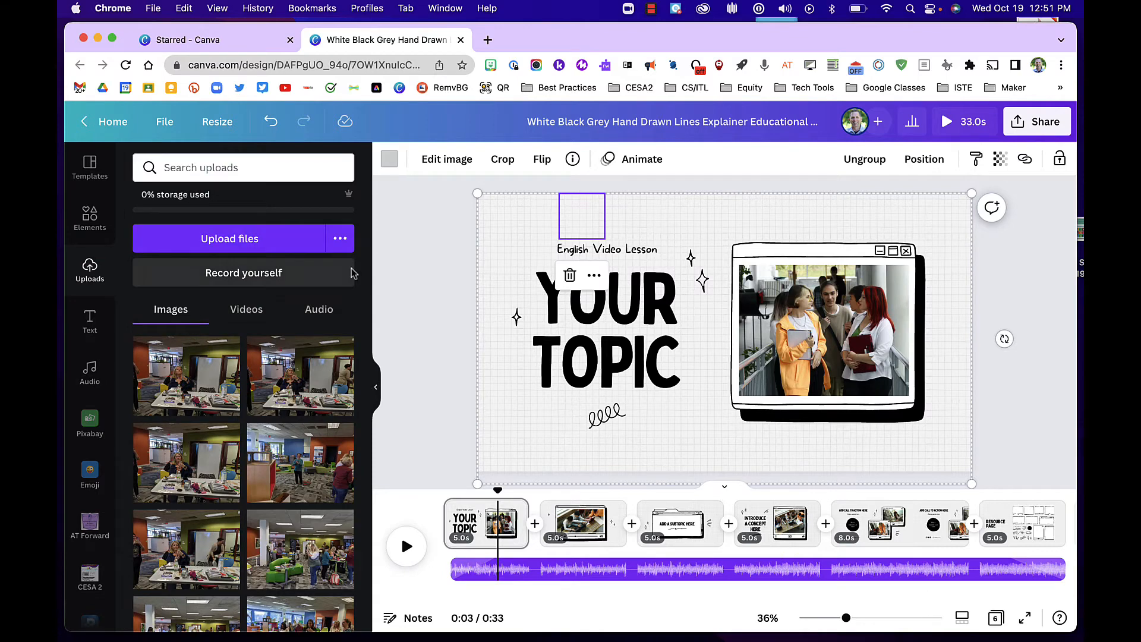
{"action": "left_click", "coordinate": [824, 331]}
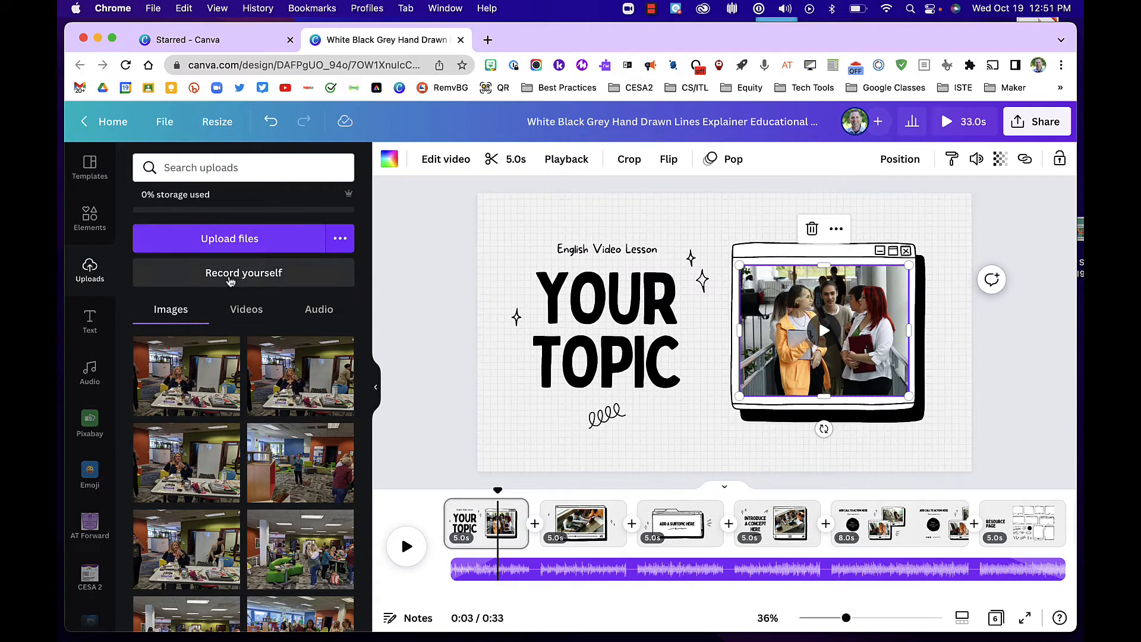
{"action": "left_click", "coordinate": [246, 309]}
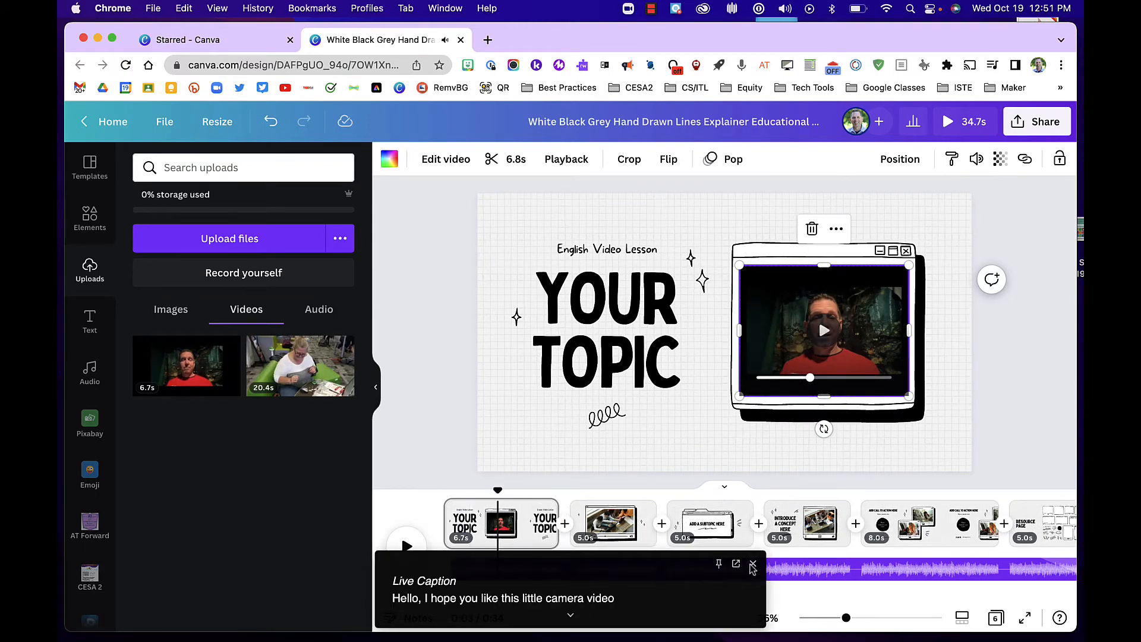
{"action": "left_click", "coordinate": [614, 525]}
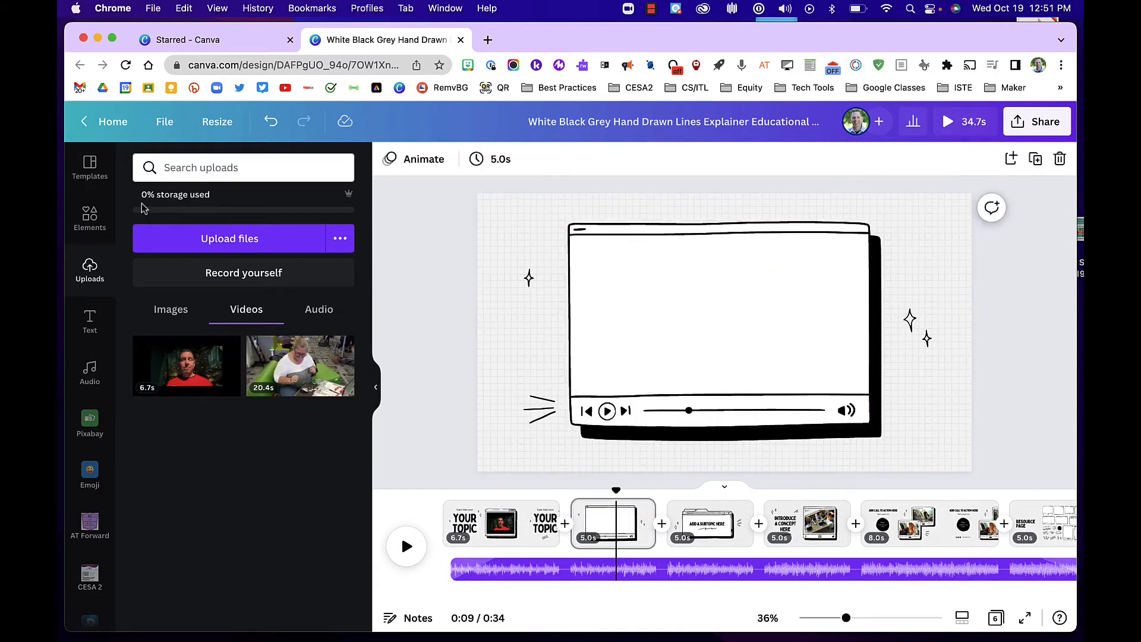
Step: Place two uploaded classroom photos side by side in slide 2's frame, then open Share
{"action": "left_click", "coordinate": [171, 308]}
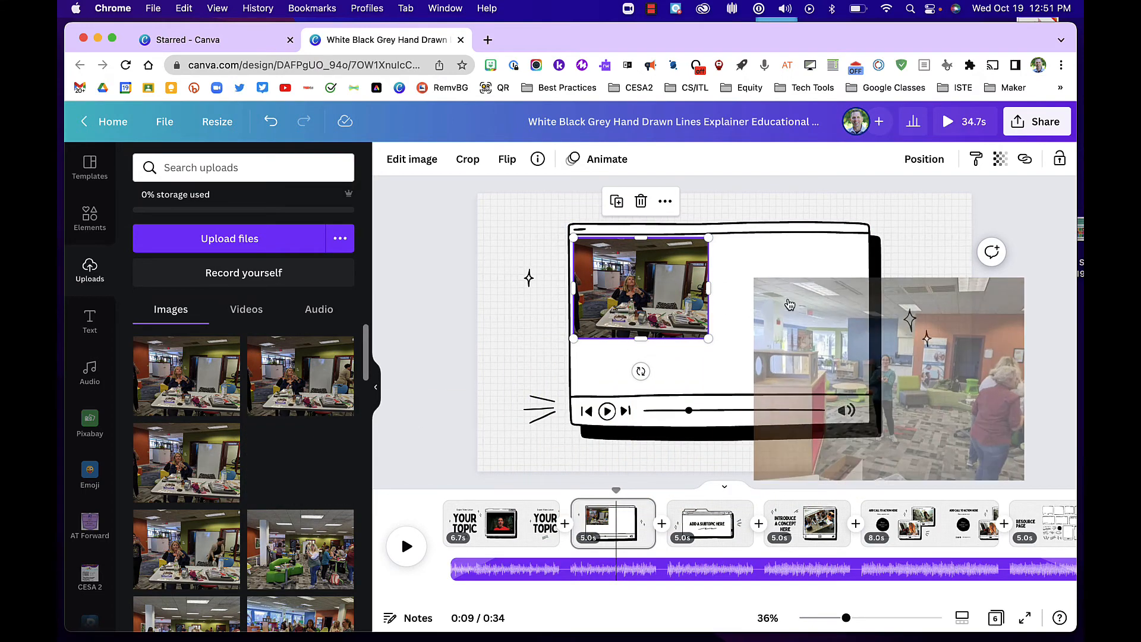
{"action": "left_click", "coordinate": [873, 385]}
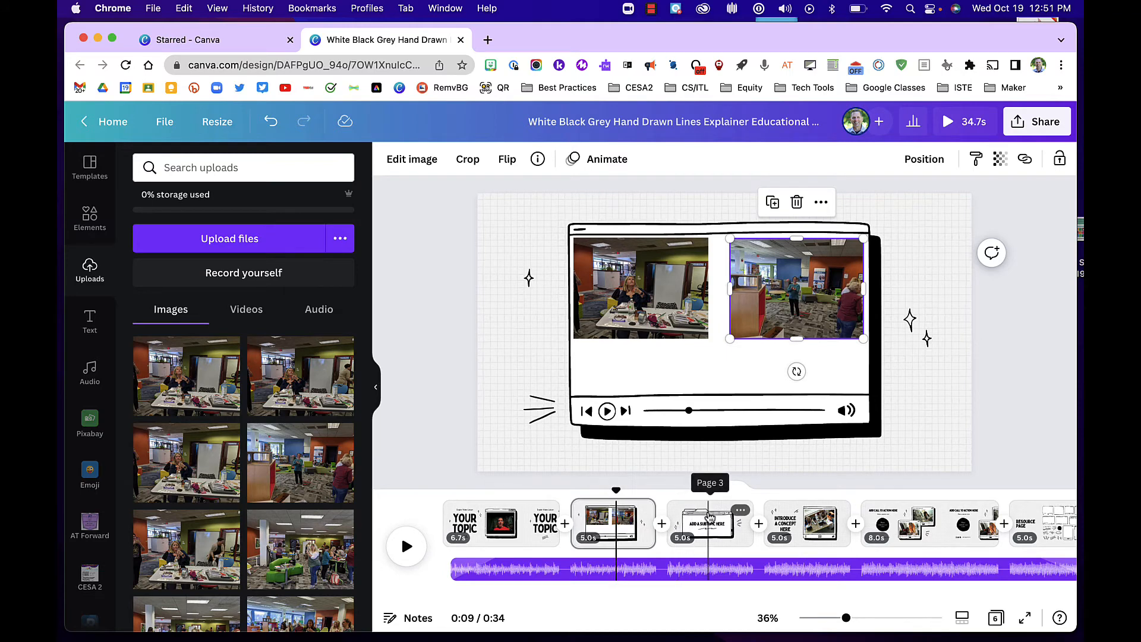
{"action": "mouse_move", "coordinate": [1015, 219]}
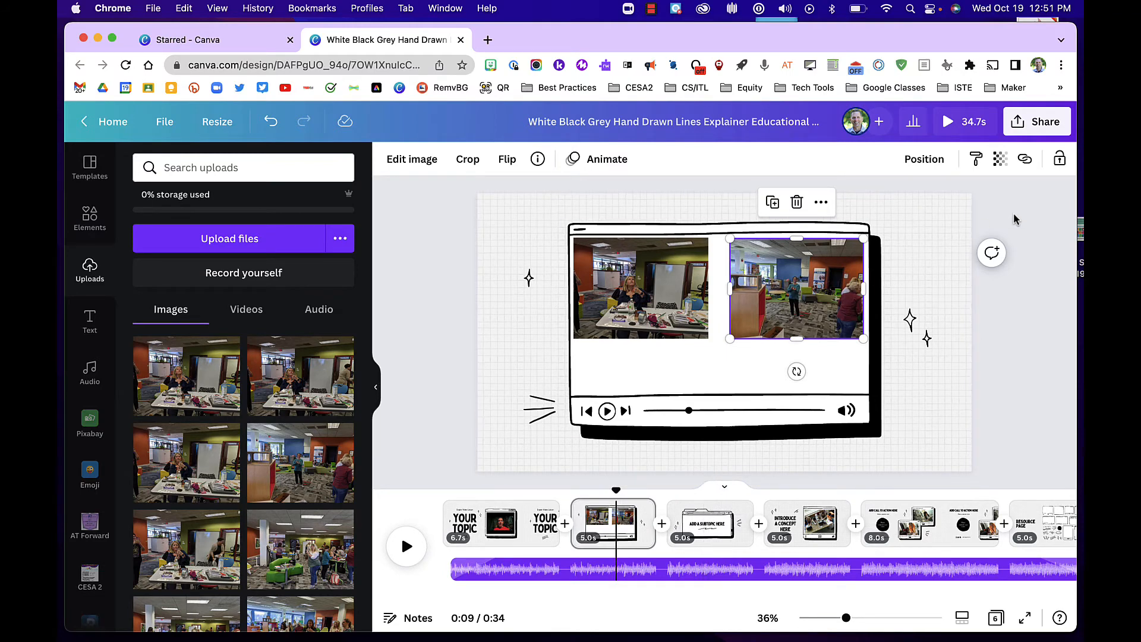
{"action": "left_click", "coordinate": [1037, 121]}
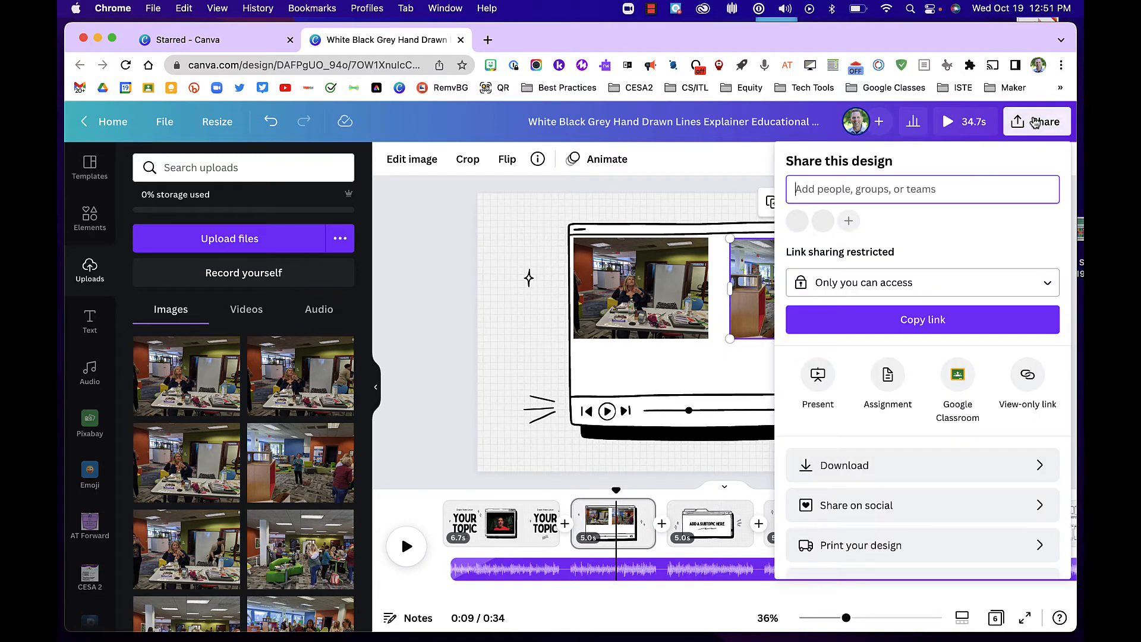
{"action": "left_click", "coordinate": [846, 465]}
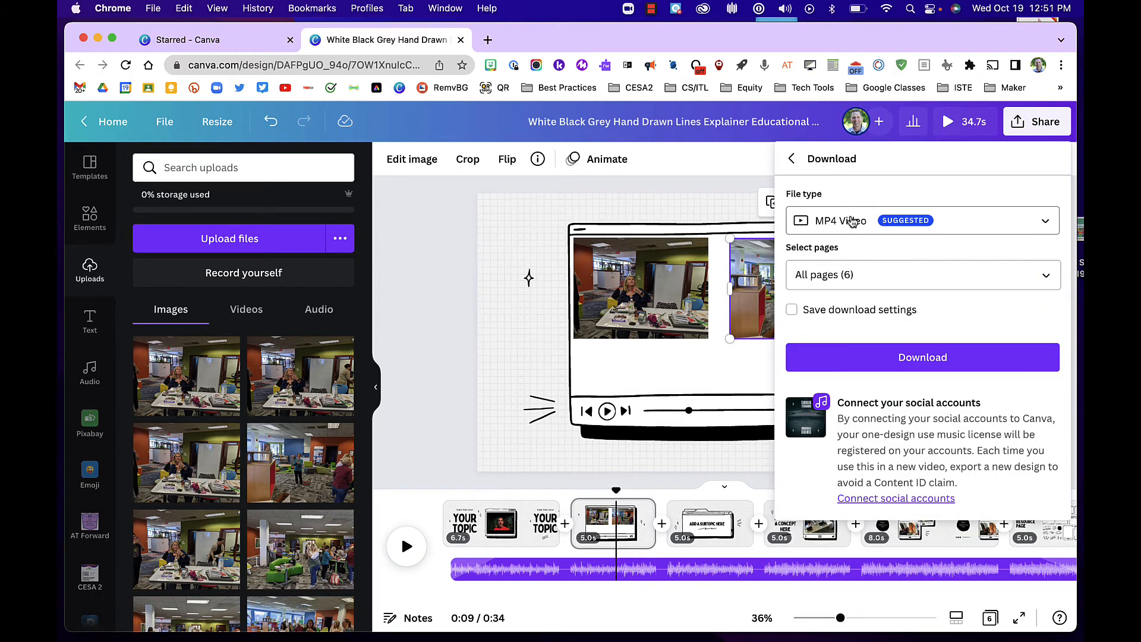
{"action": "mouse_move", "coordinate": [811, 164]}
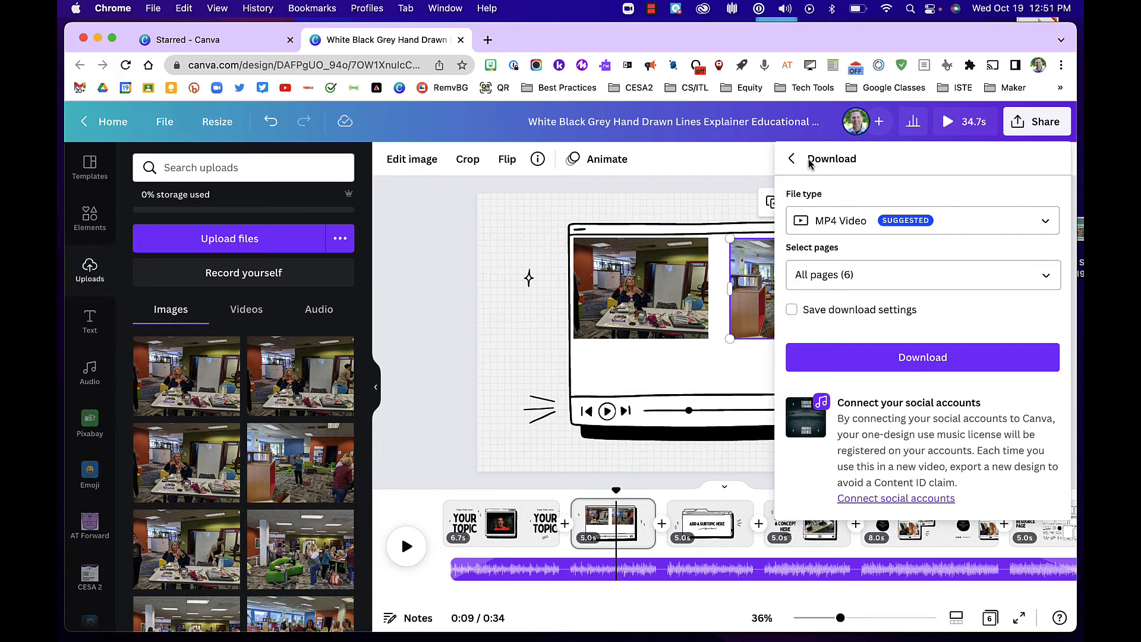
{"action": "left_click", "coordinate": [790, 158]}
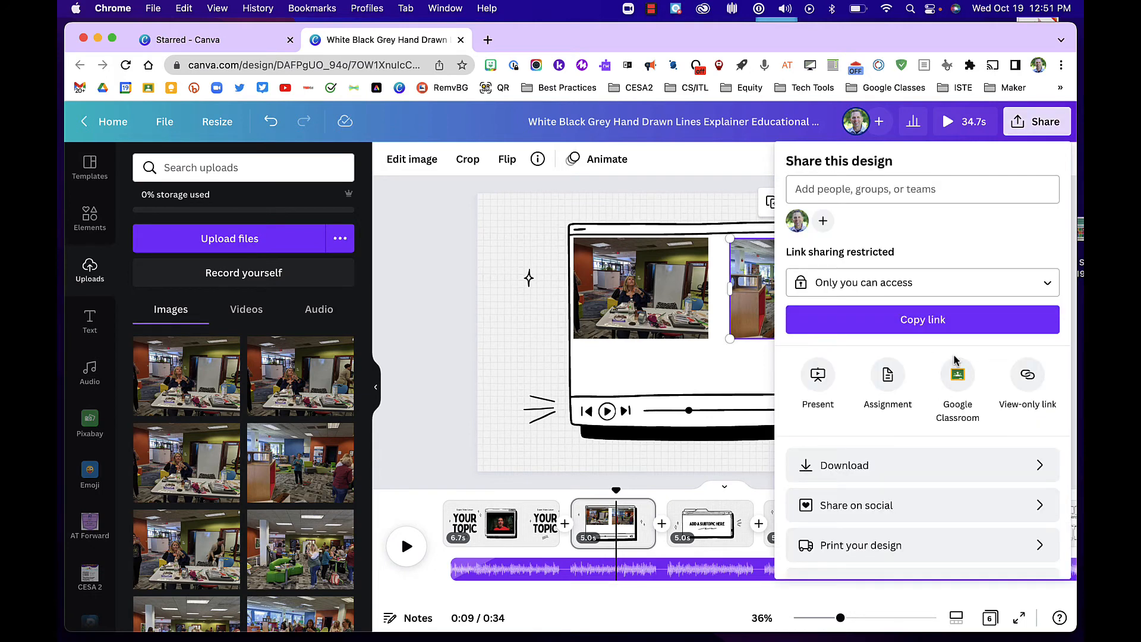
{"action": "mouse_move", "coordinate": [1027, 375]}
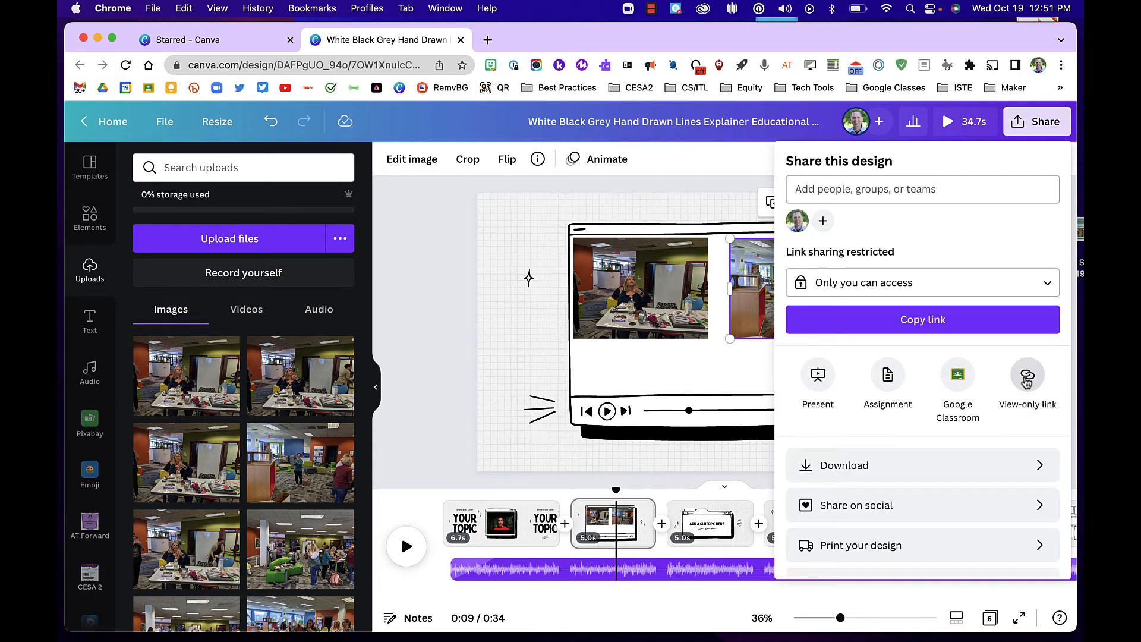
Step: Generate a view-only link from the Share menu so anyone can watch without signing in
{"action": "left_click", "coordinate": [1027, 378]}
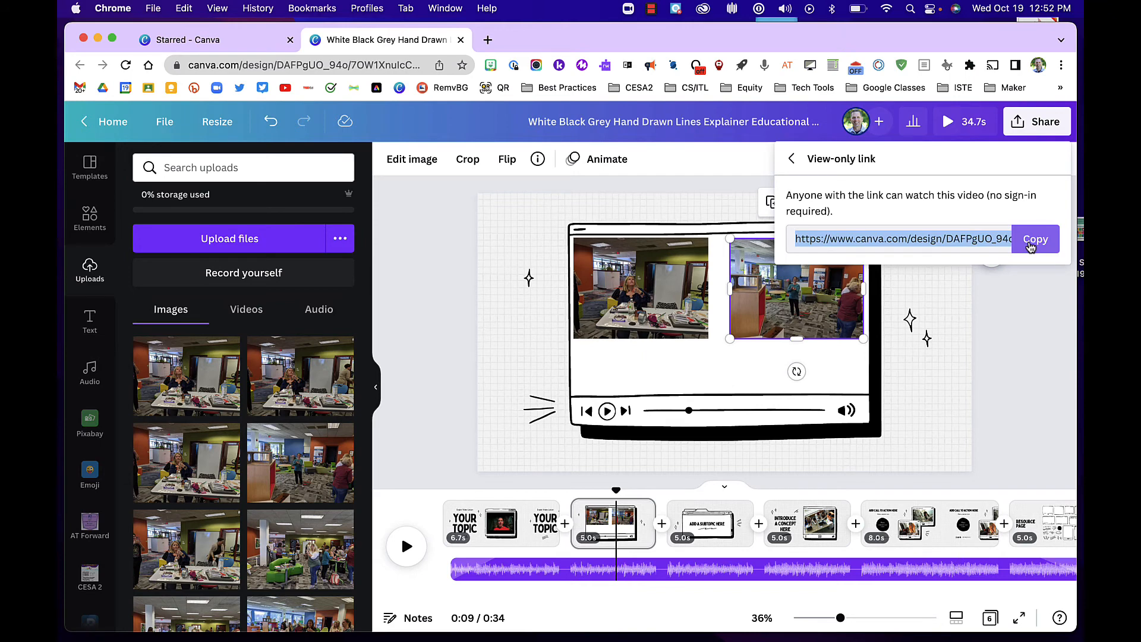
{"action": "mouse_move", "coordinate": [998, 234]}
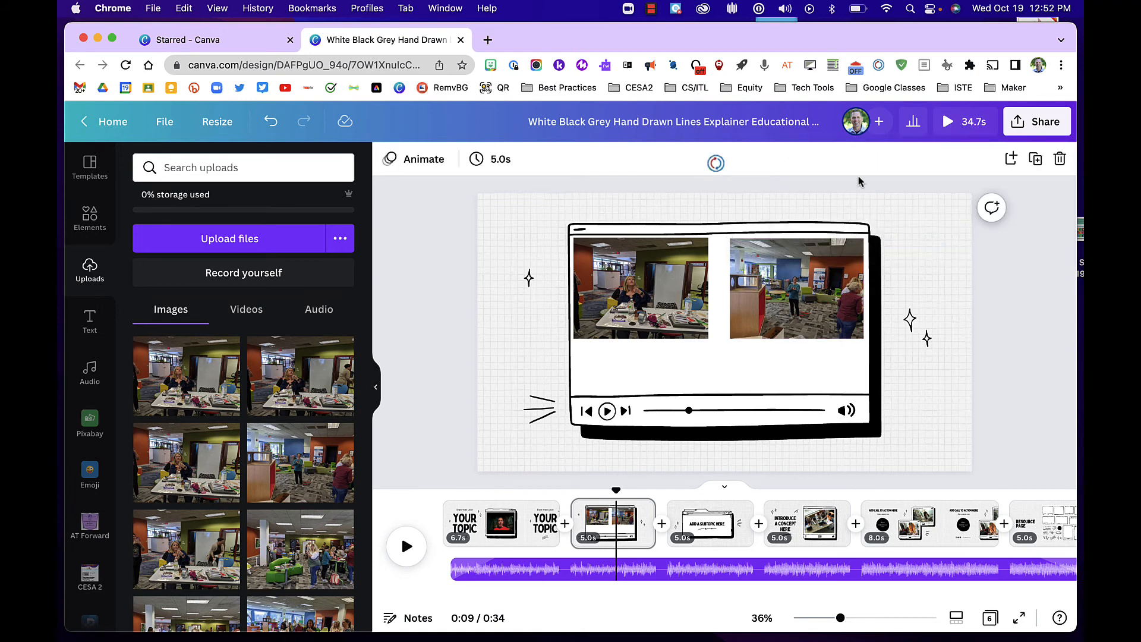
{"action": "mouse_move", "coordinate": [1054, 261]}
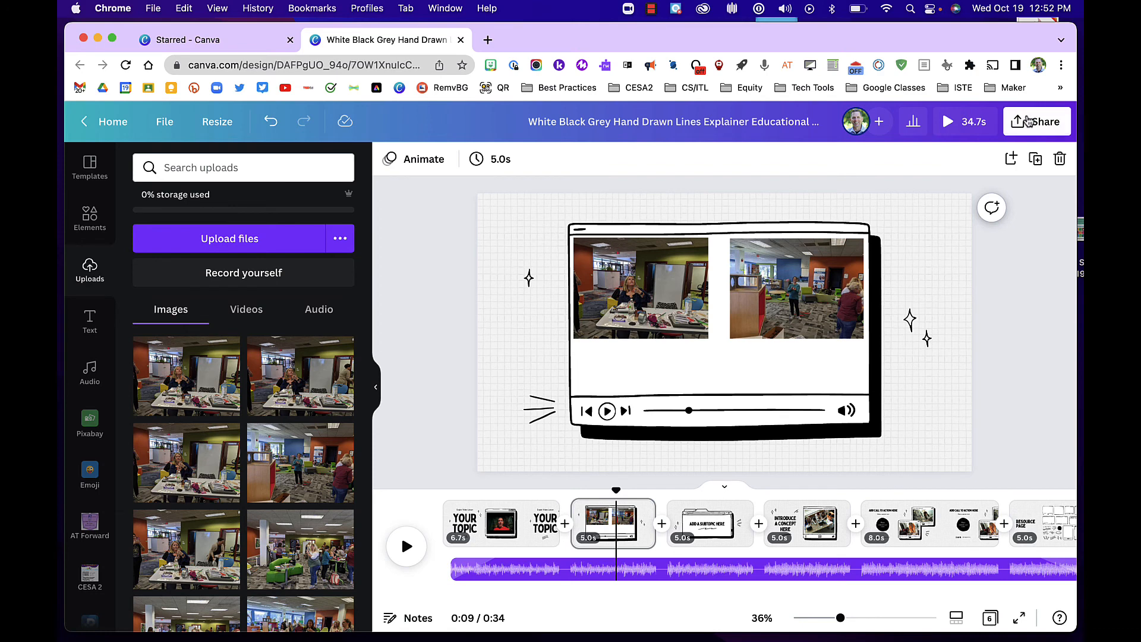
{"action": "mouse_move", "coordinate": [1025, 302]}
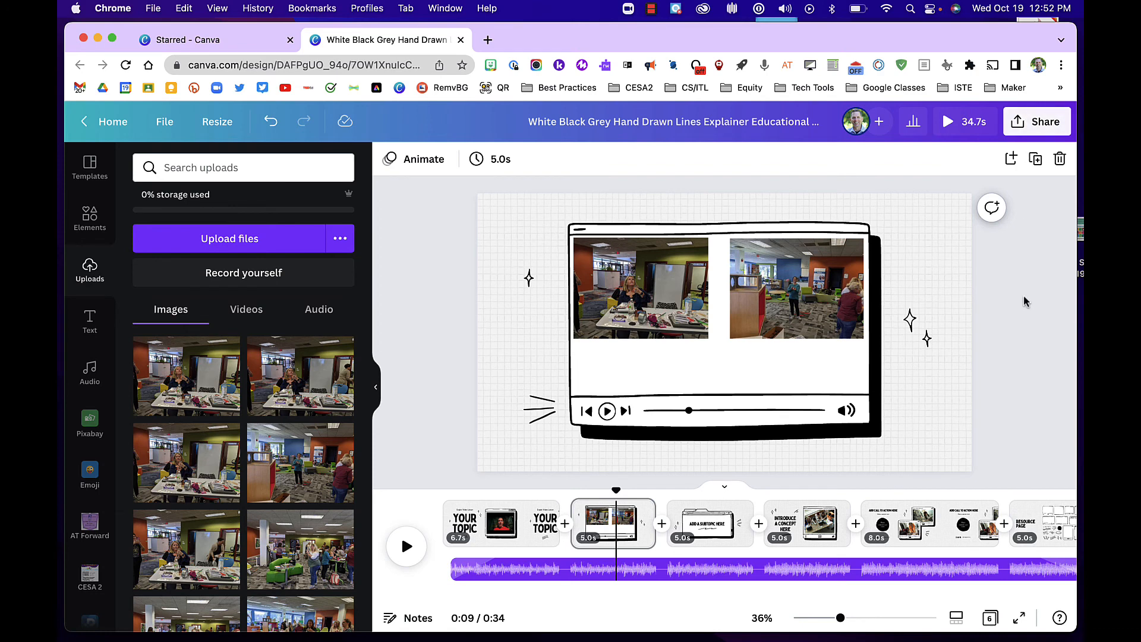
{"action": "mouse_move", "coordinate": [1029, 282]}
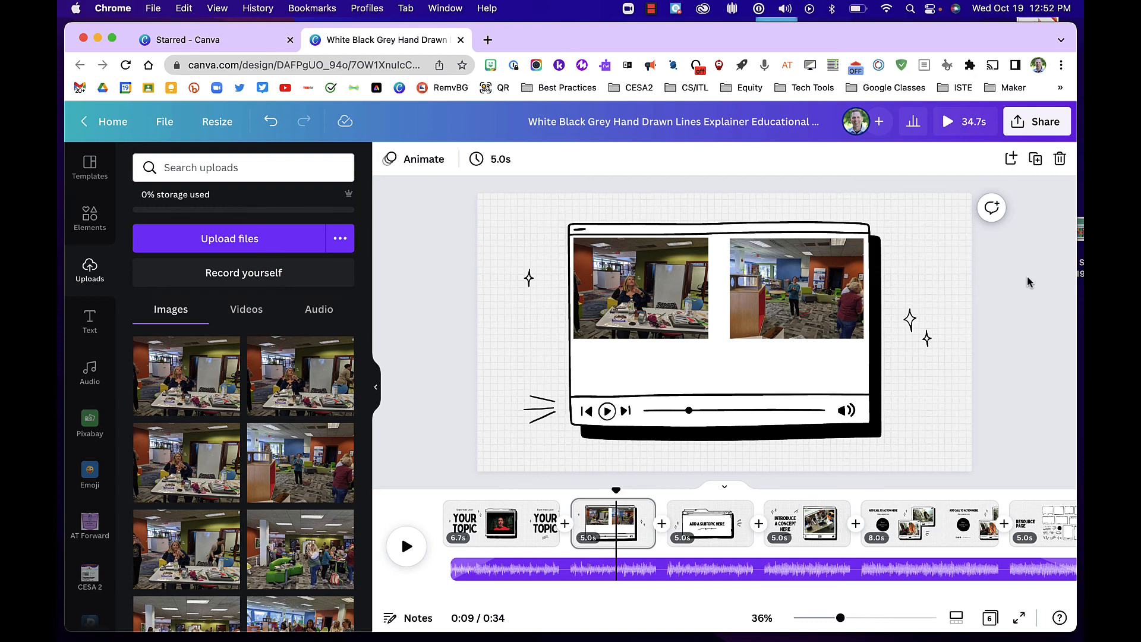